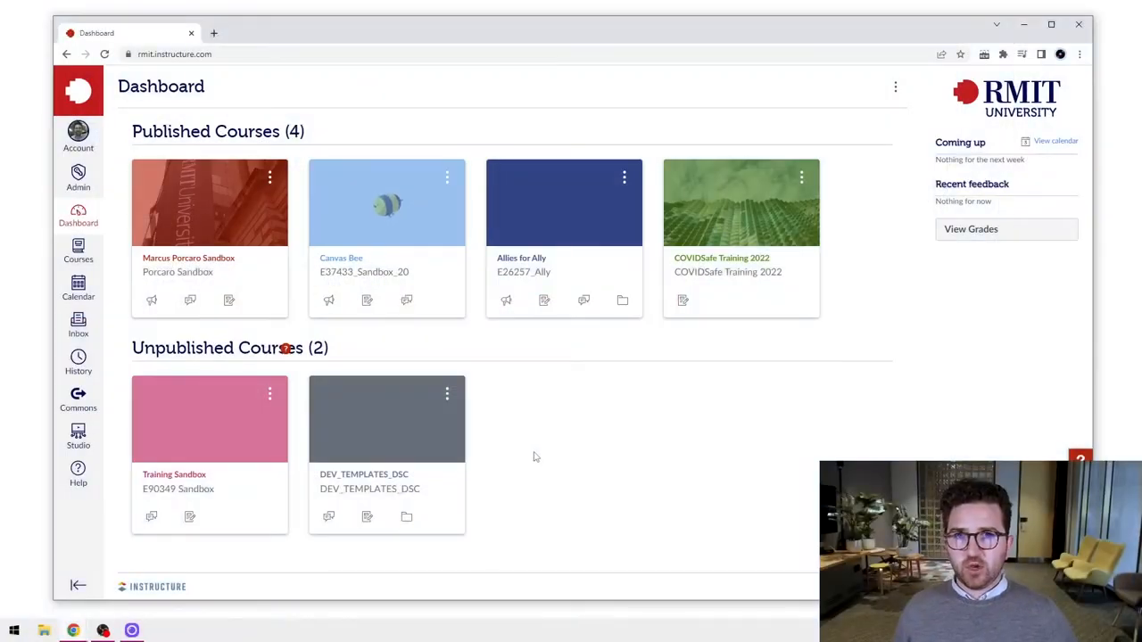
pyautogui.moveTo(519, 476)
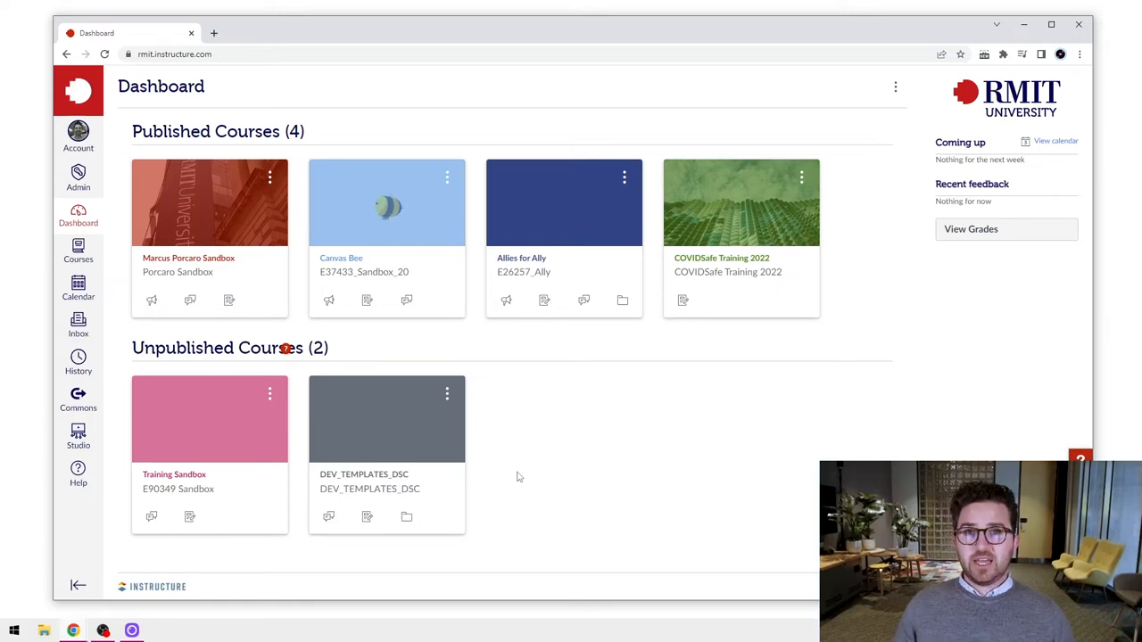
pyautogui.moveTo(534, 393)
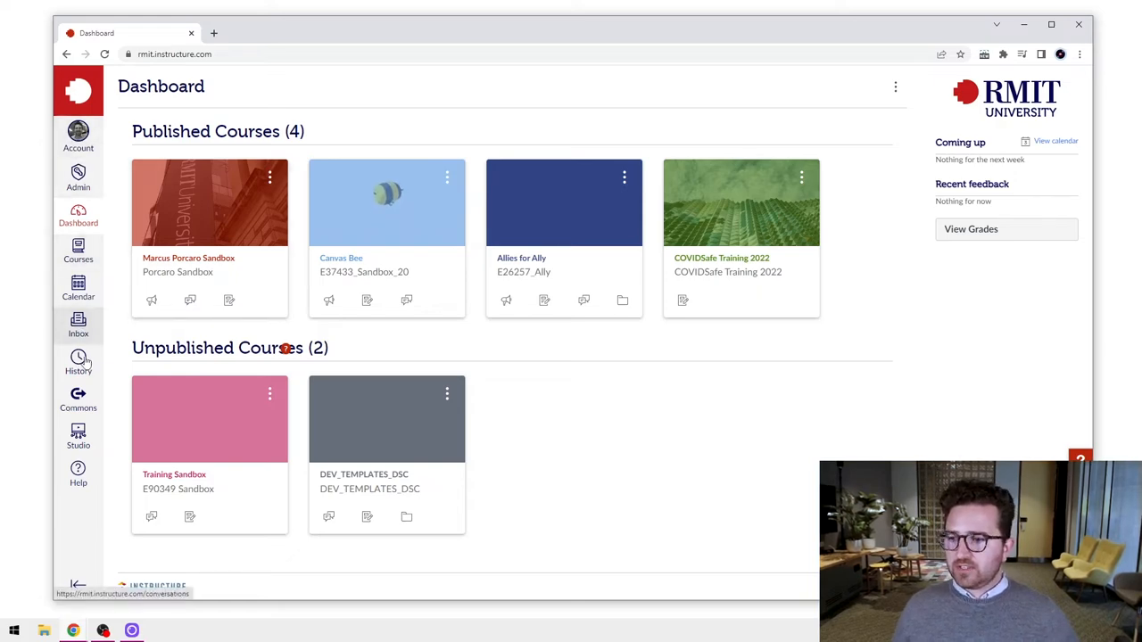
pyautogui.moveTo(79, 437)
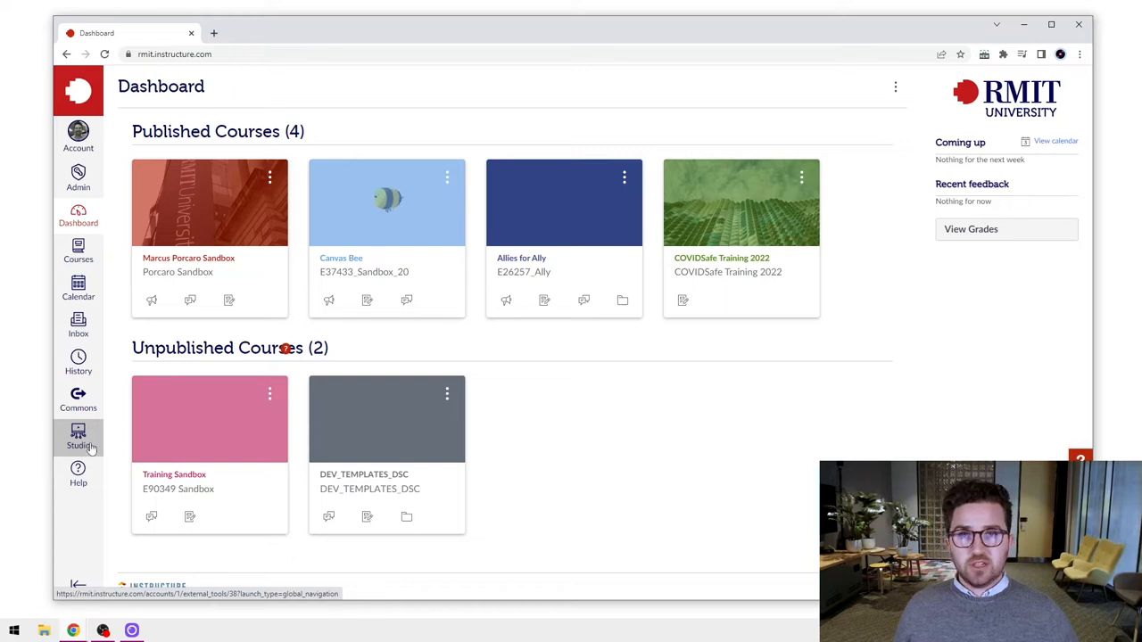
# Browse My Library in Studio from the global navigation, then return to the Canvas dashboard
pyautogui.click(78, 437)
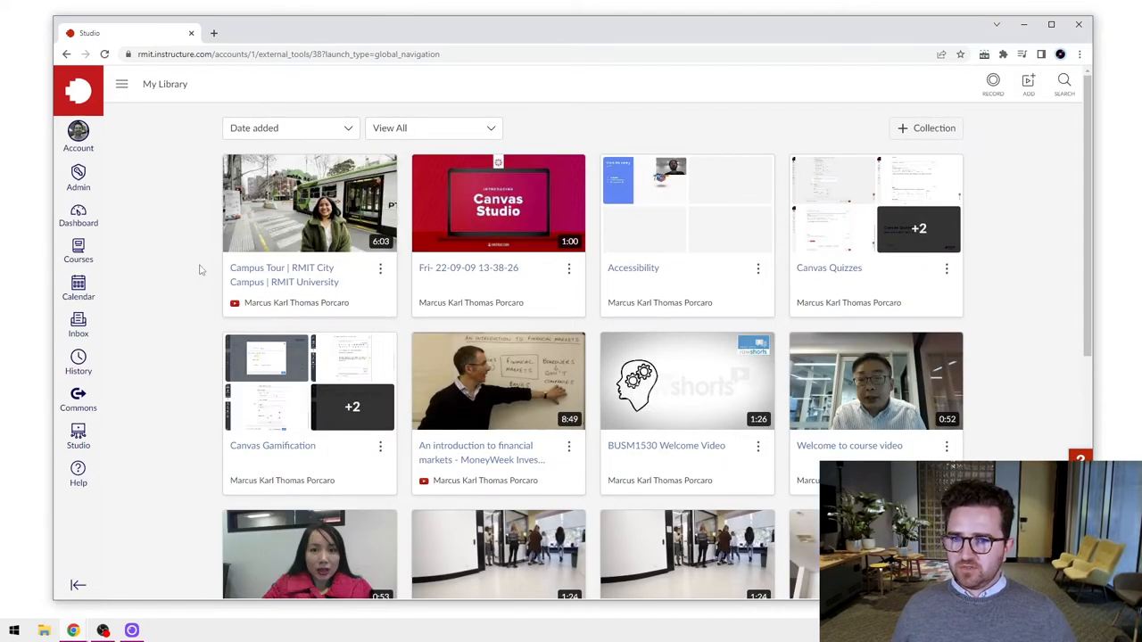
pyautogui.click(78, 216)
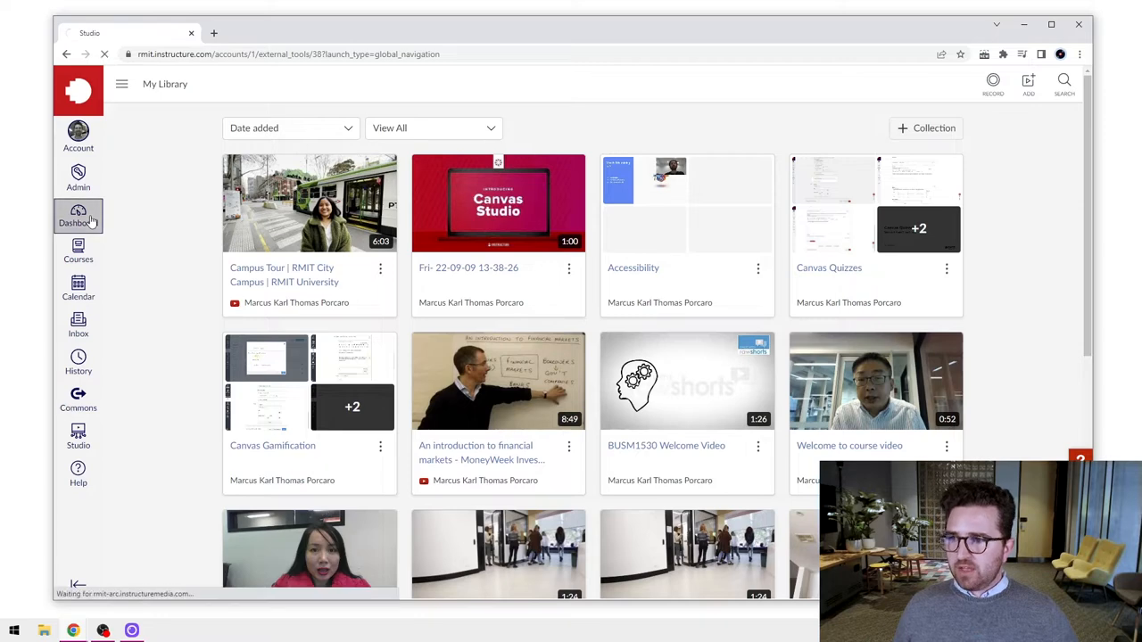
pyautogui.click(79, 216)
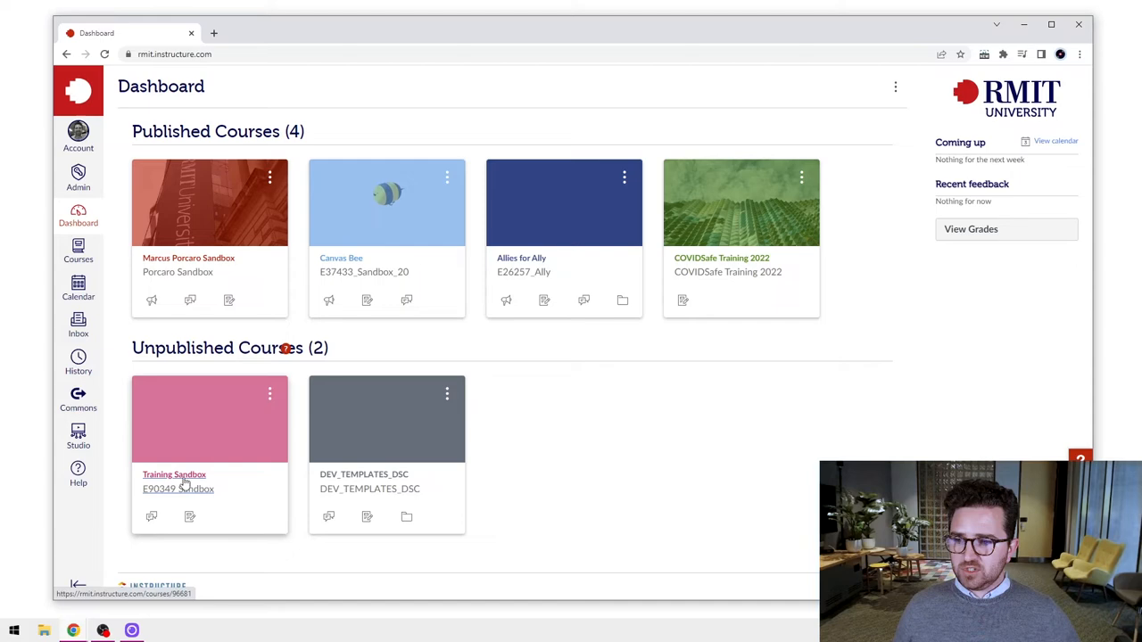
# Enable Studio in the Training Sandbox course's Navigation settings and save the change
pyautogui.click(175, 474)
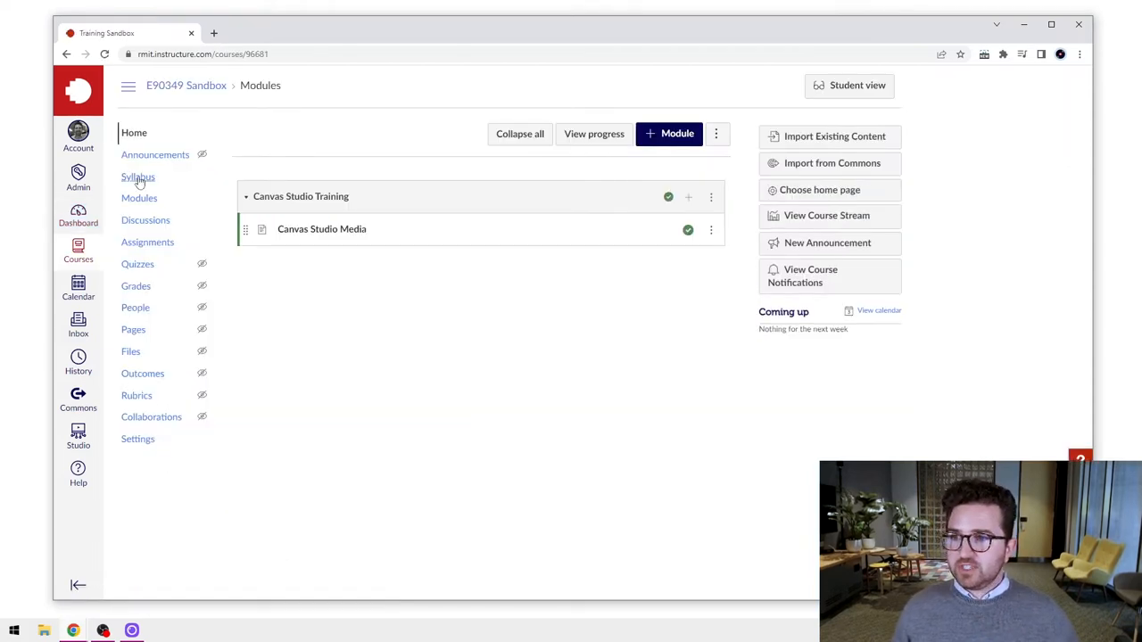
pyautogui.moveTo(137, 264)
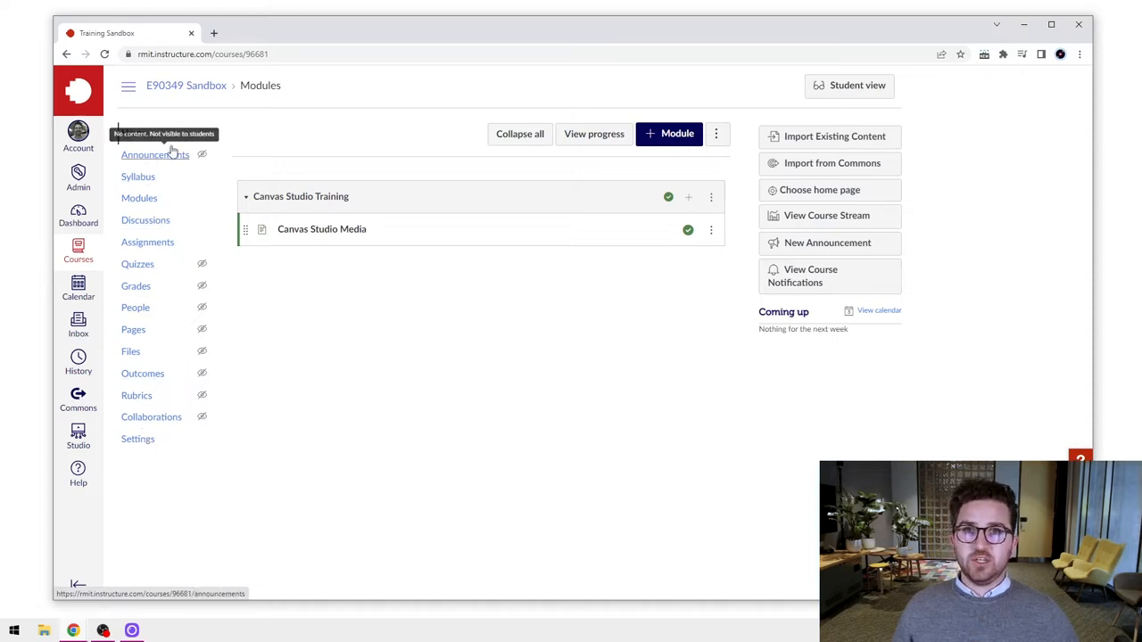
pyautogui.moveTo(137, 439)
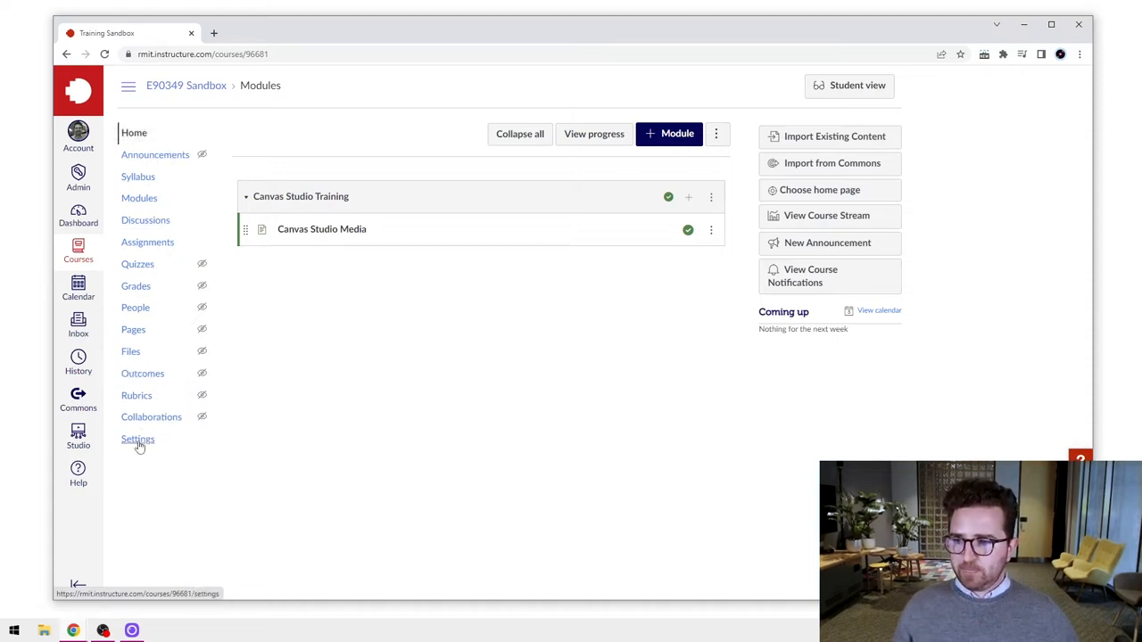
pyautogui.click(138, 439)
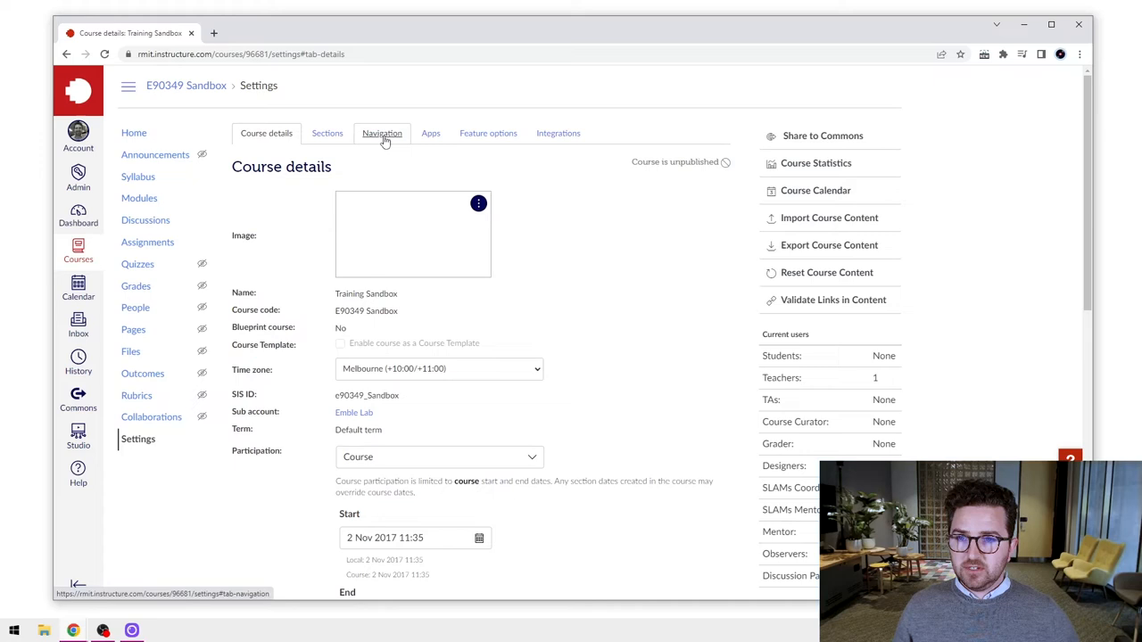
pyautogui.click(382, 132)
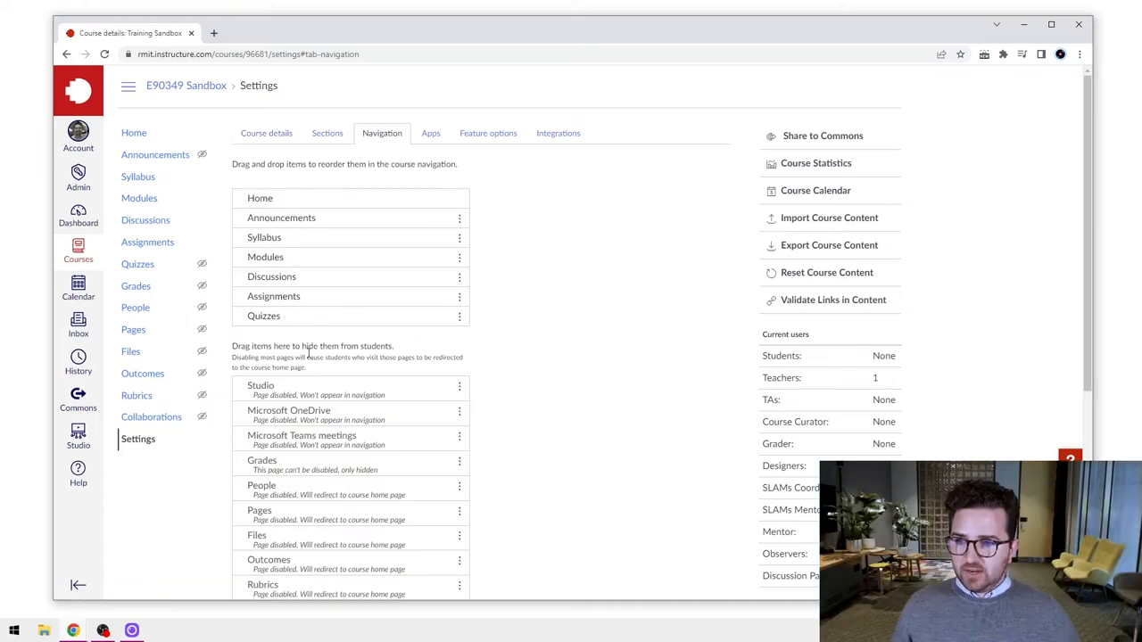
pyautogui.moveTo(284, 389)
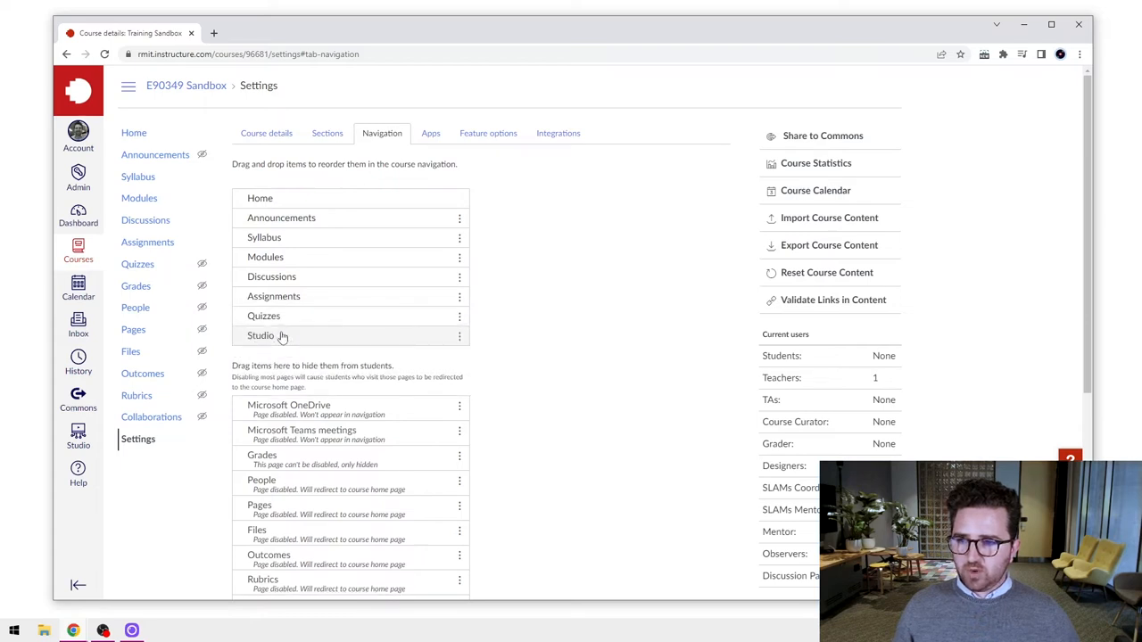
pyautogui.moveTo(492, 303)
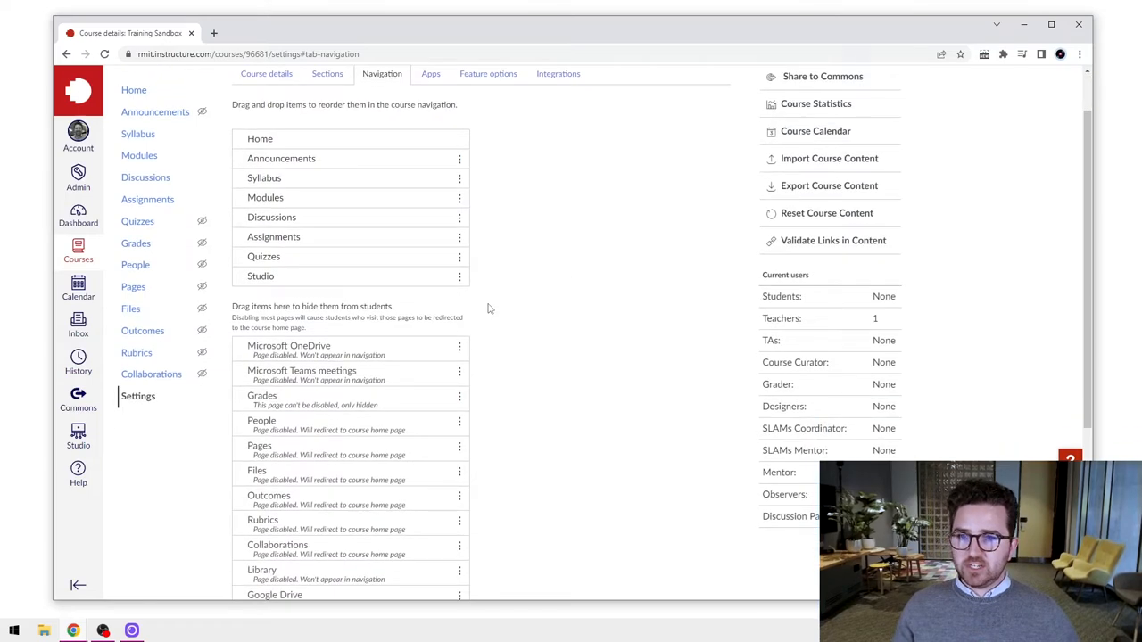
pyautogui.scroll(-3)
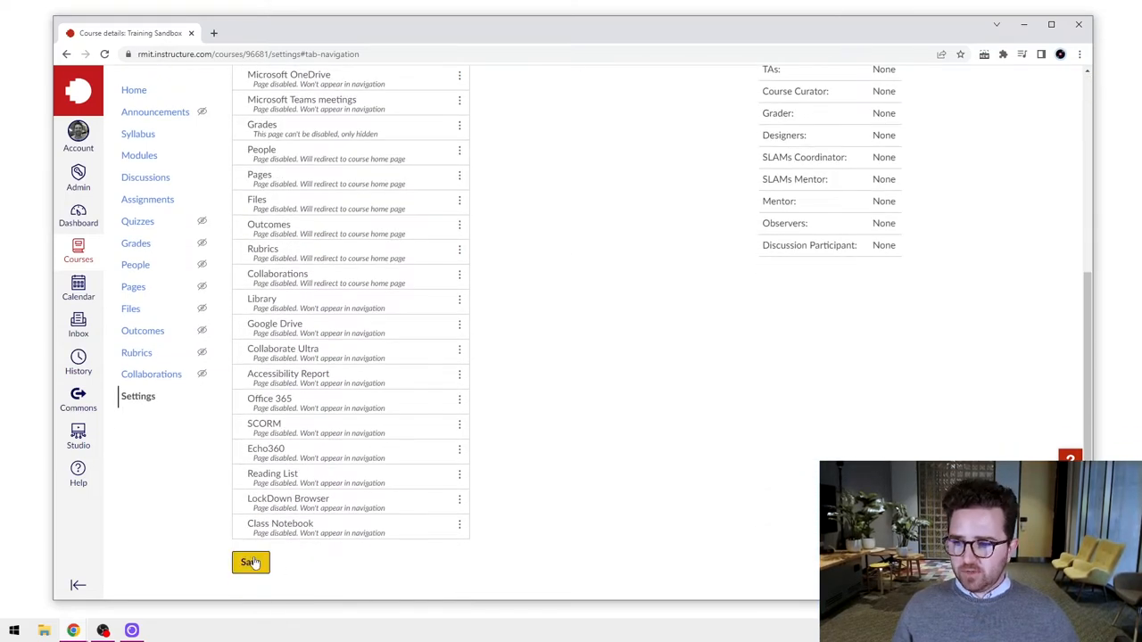
pyautogui.click(250, 562)
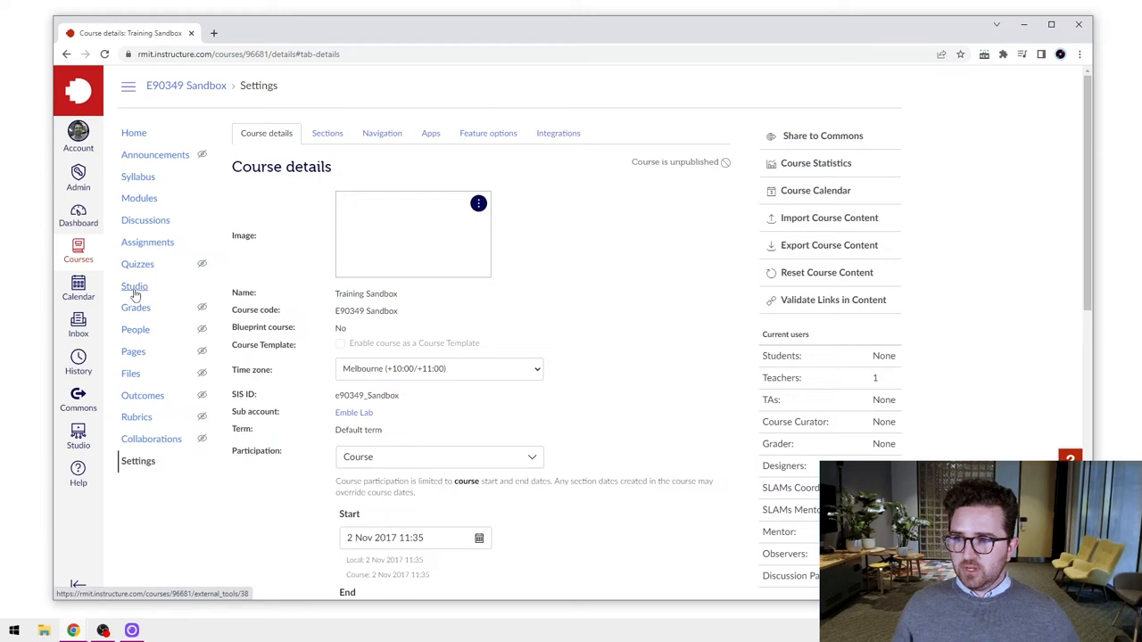
# Show the empty Training Sandbox collection via Studio in the course menu
pyautogui.click(135, 285)
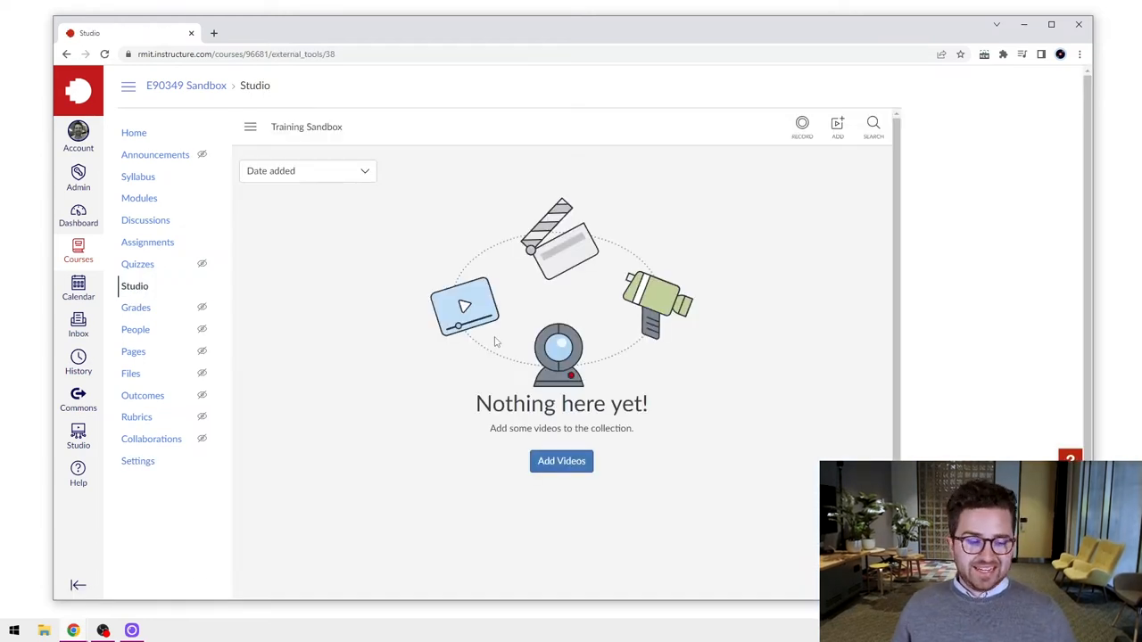
pyautogui.moveTo(455, 296)
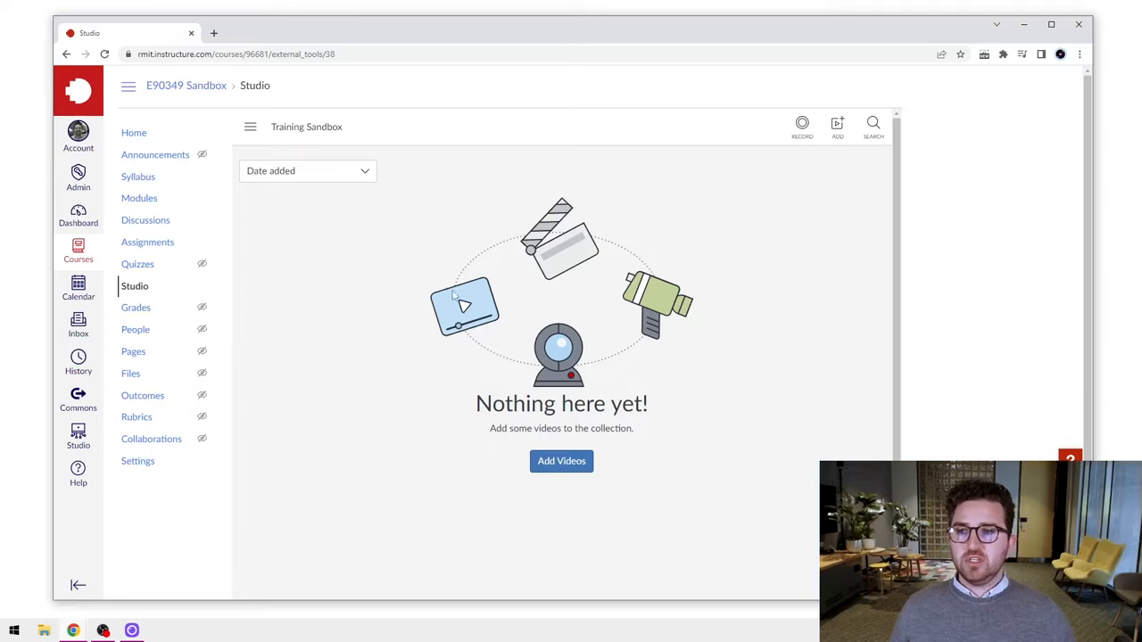
pyautogui.moveTo(268, 91)
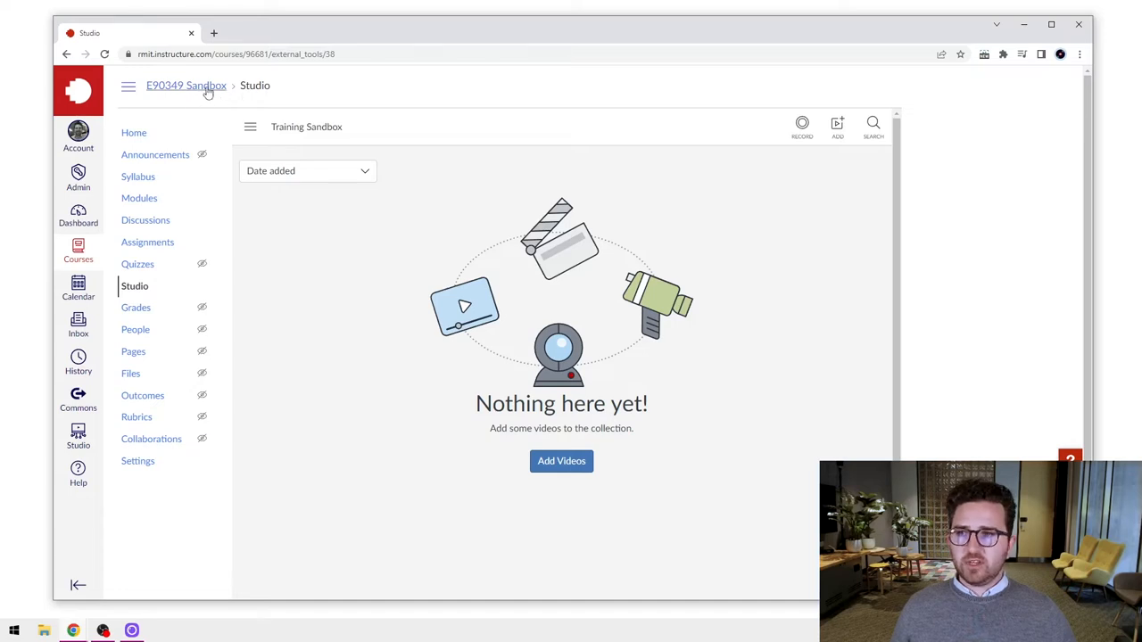
pyautogui.moveTo(692, 292)
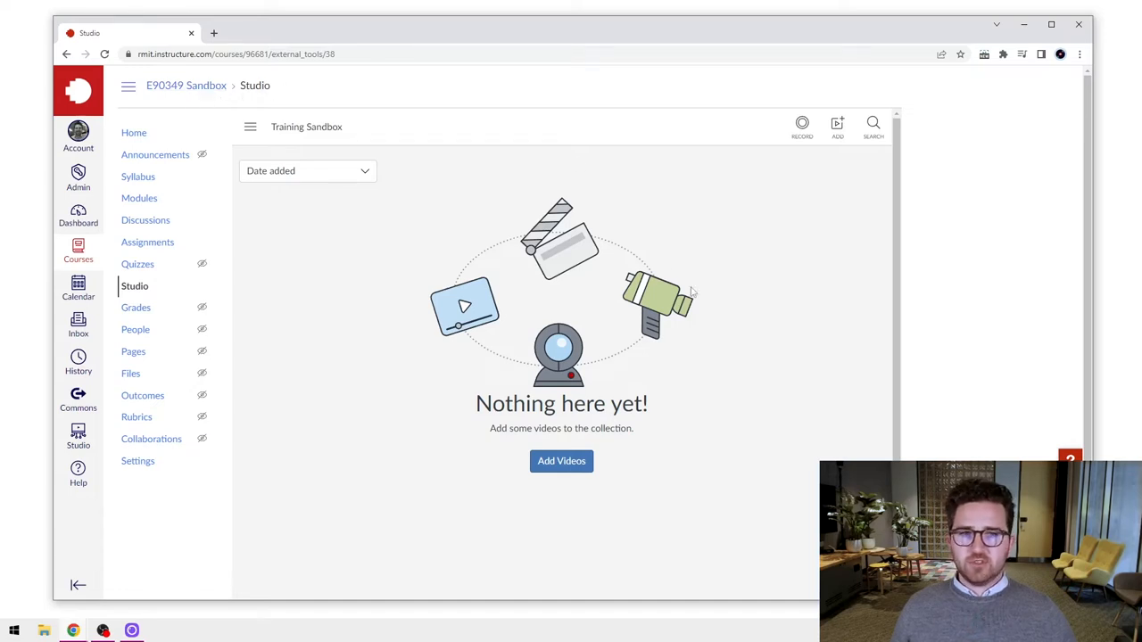
pyautogui.moveTo(884, 166)
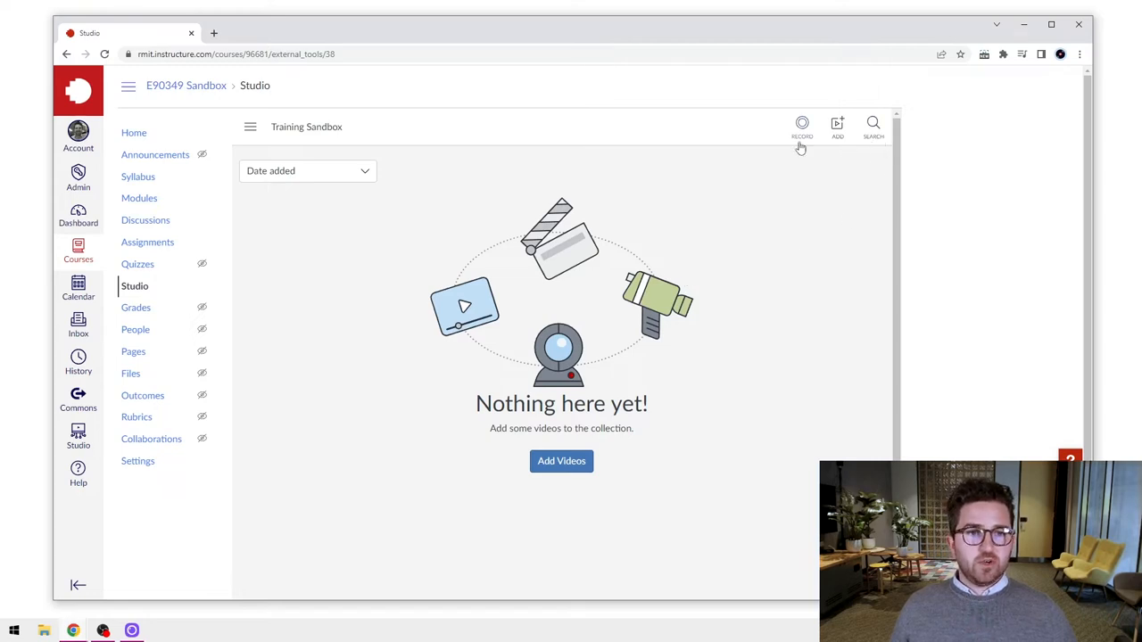
pyautogui.moveTo(870, 141)
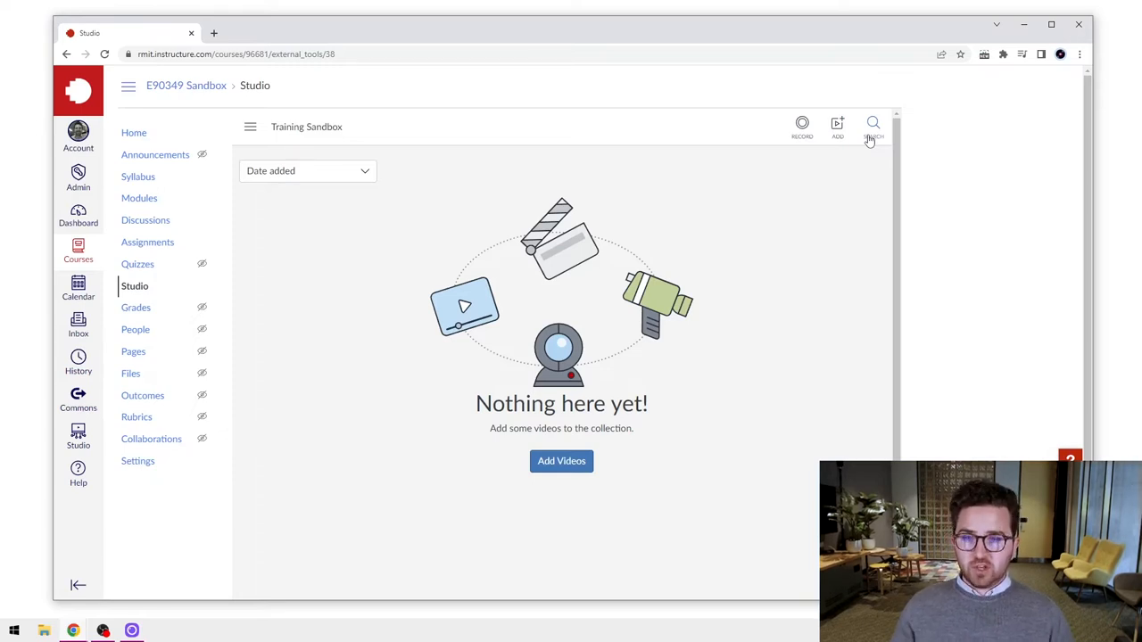
pyautogui.moveTo(837, 125)
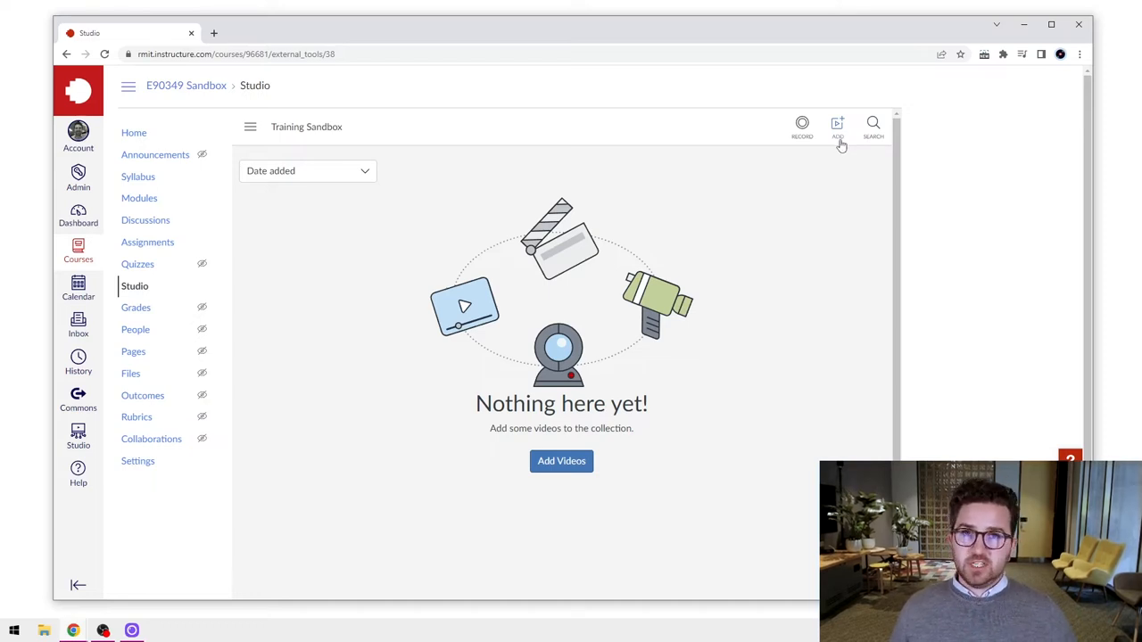
pyautogui.moveTo(800, 129)
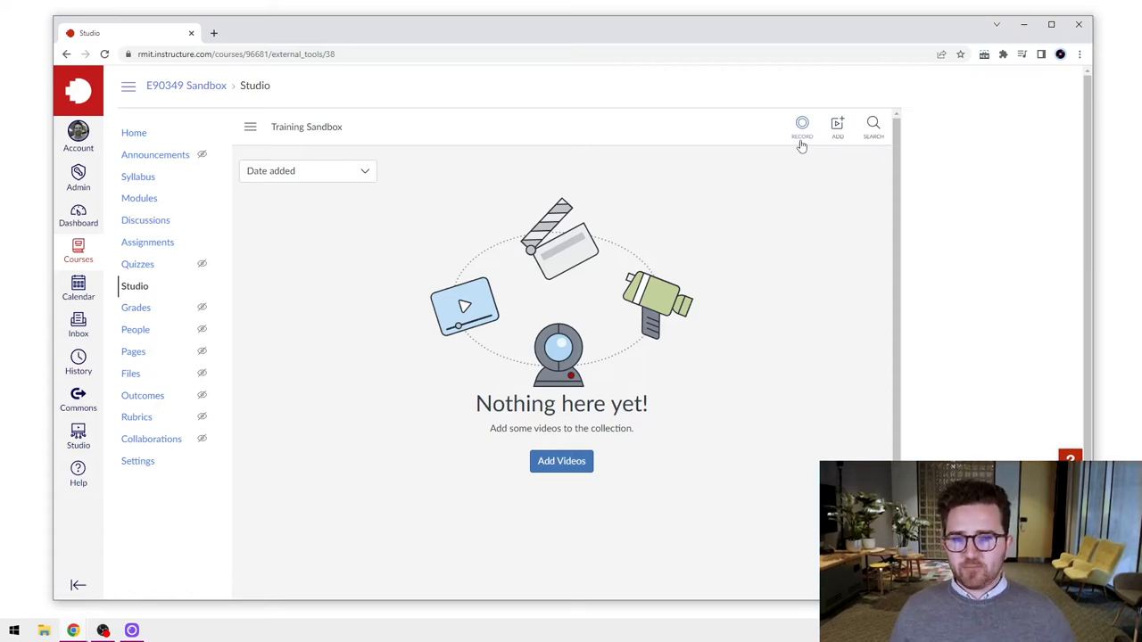
pyautogui.moveTo(838, 128)
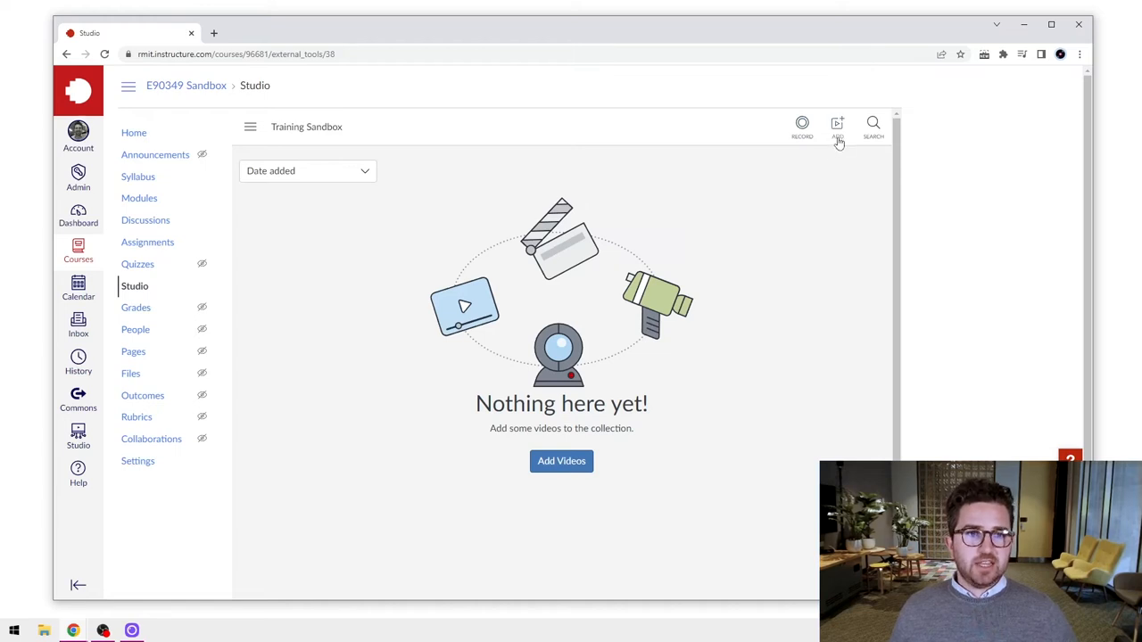
# Upload the recorded video file from the Videos folder into the Training Sandbox collection
pyautogui.click(837, 125)
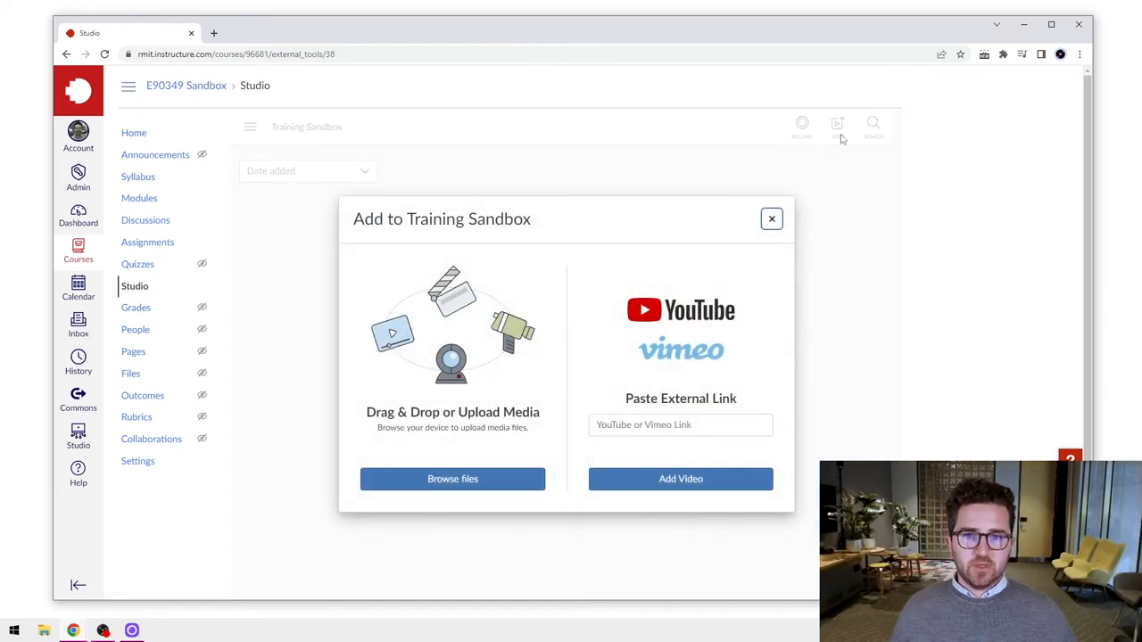
pyautogui.moveTo(534, 239)
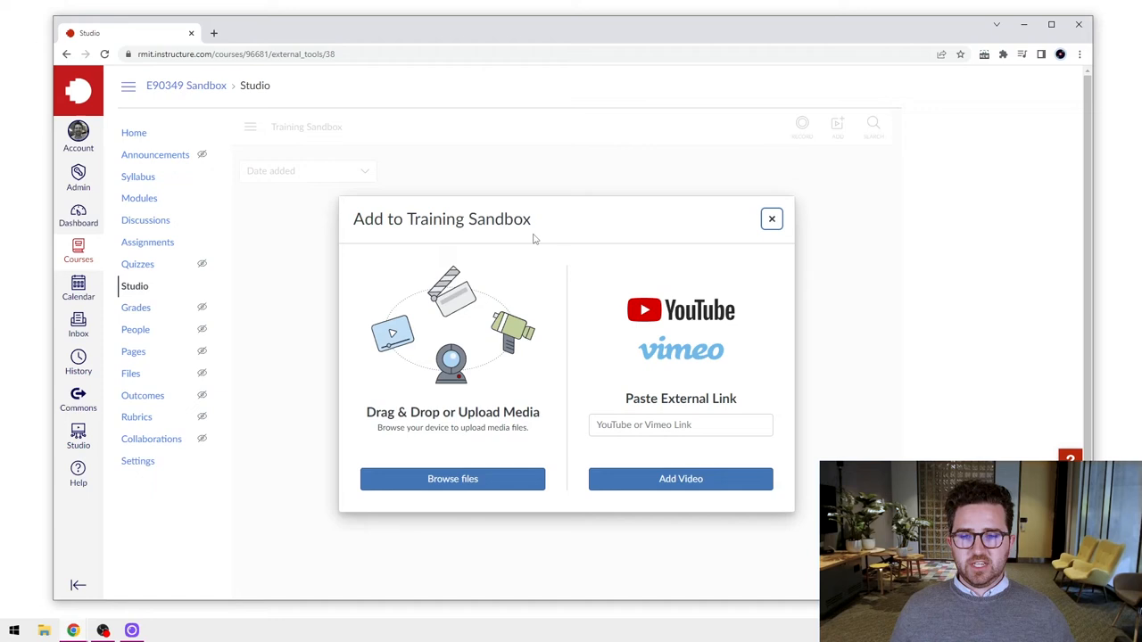
pyautogui.moveTo(389, 349)
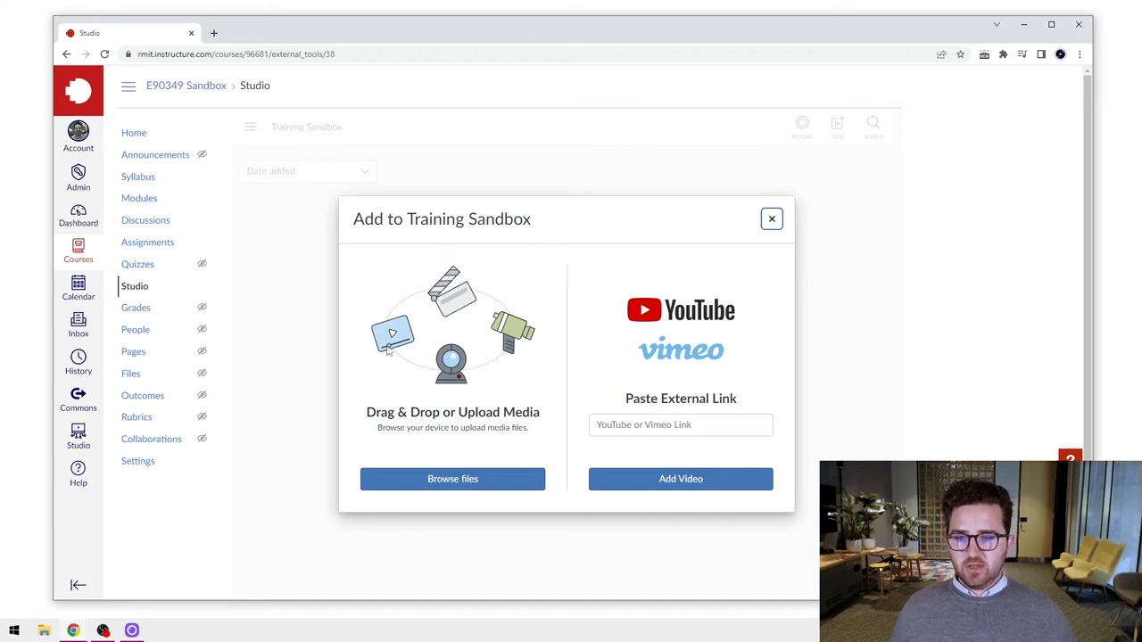
pyautogui.moveTo(439, 343)
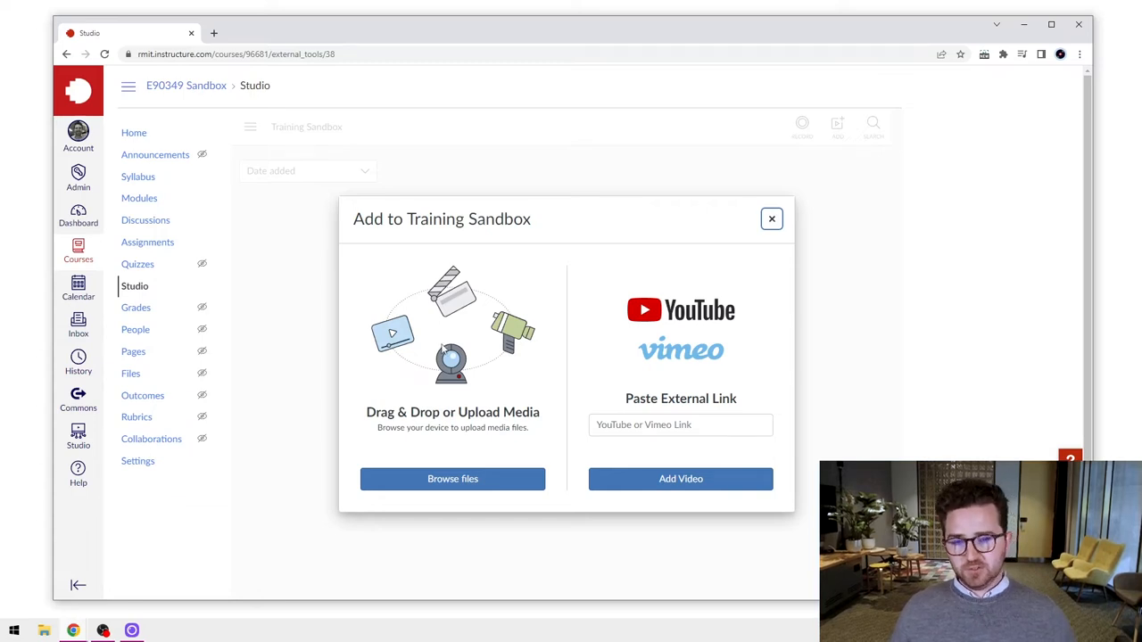
pyautogui.moveTo(739, 339)
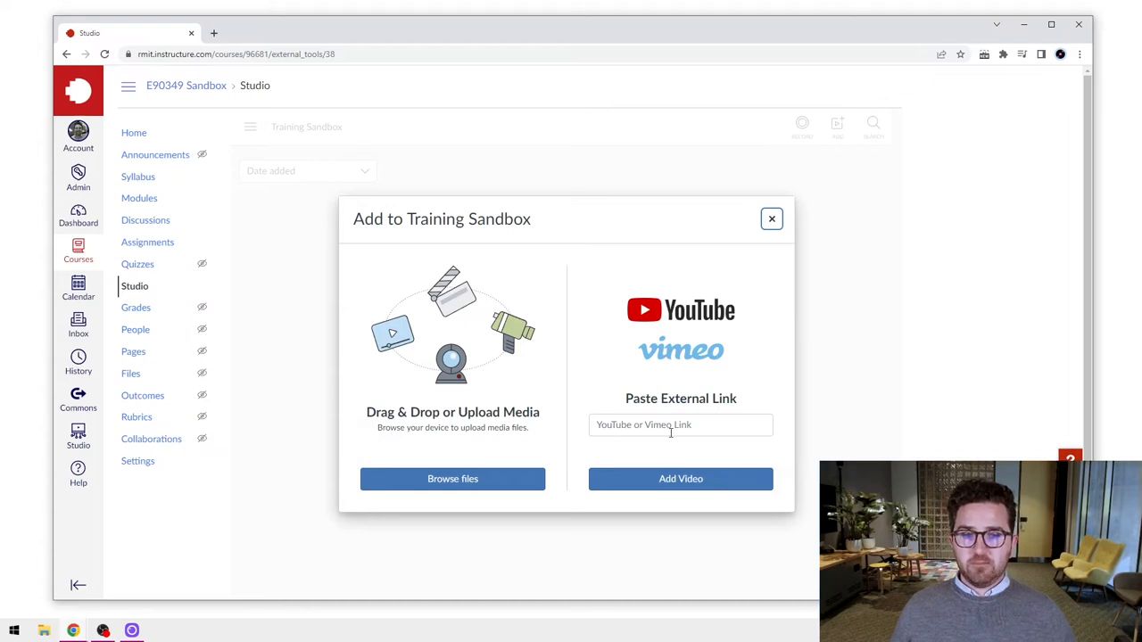
pyautogui.moveTo(464, 339)
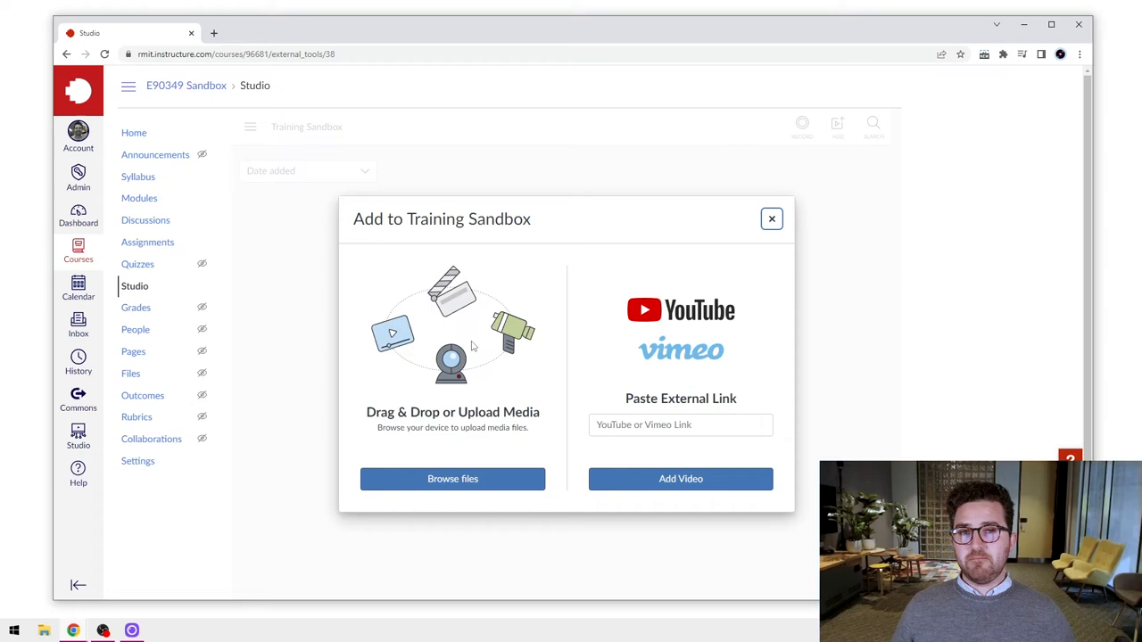
pyautogui.moveTo(438, 462)
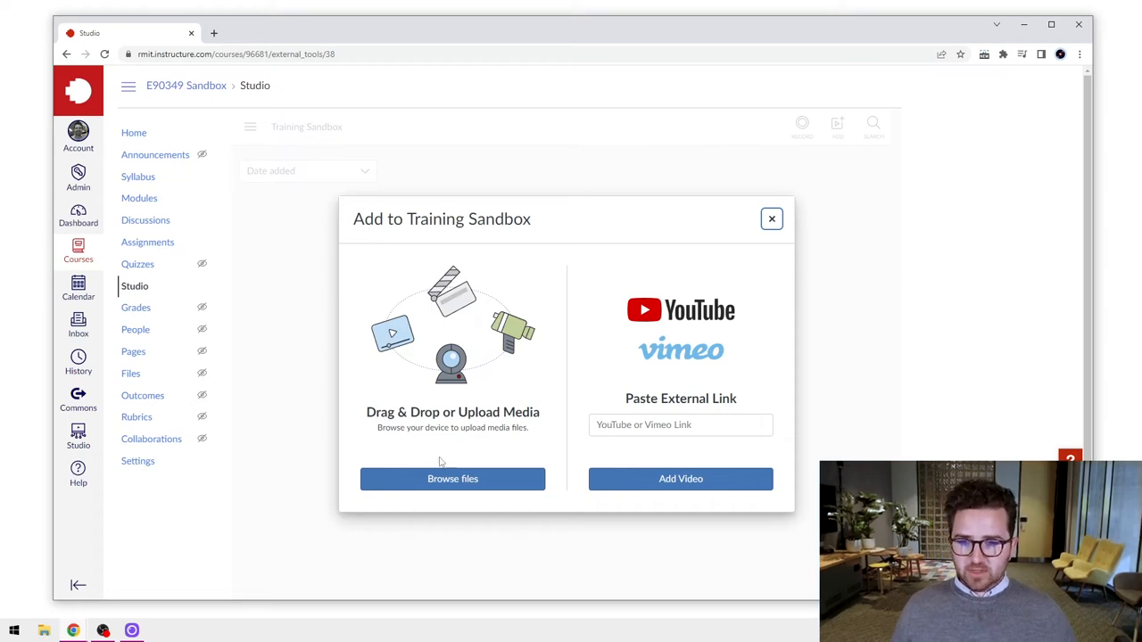
pyautogui.moveTo(456, 445)
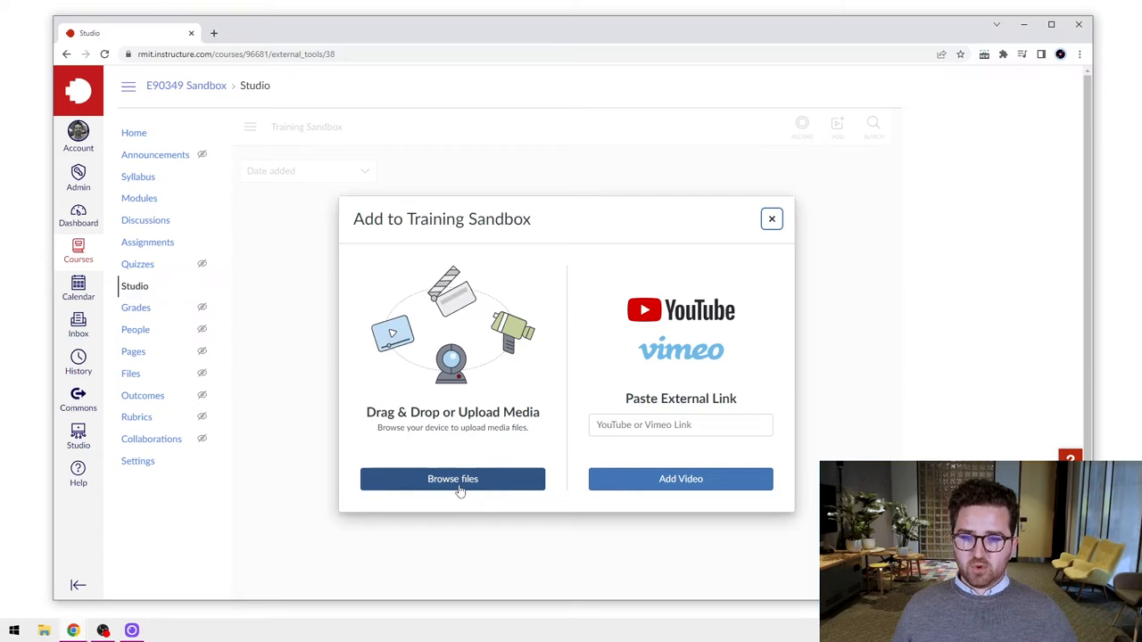
pyautogui.click(453, 478)
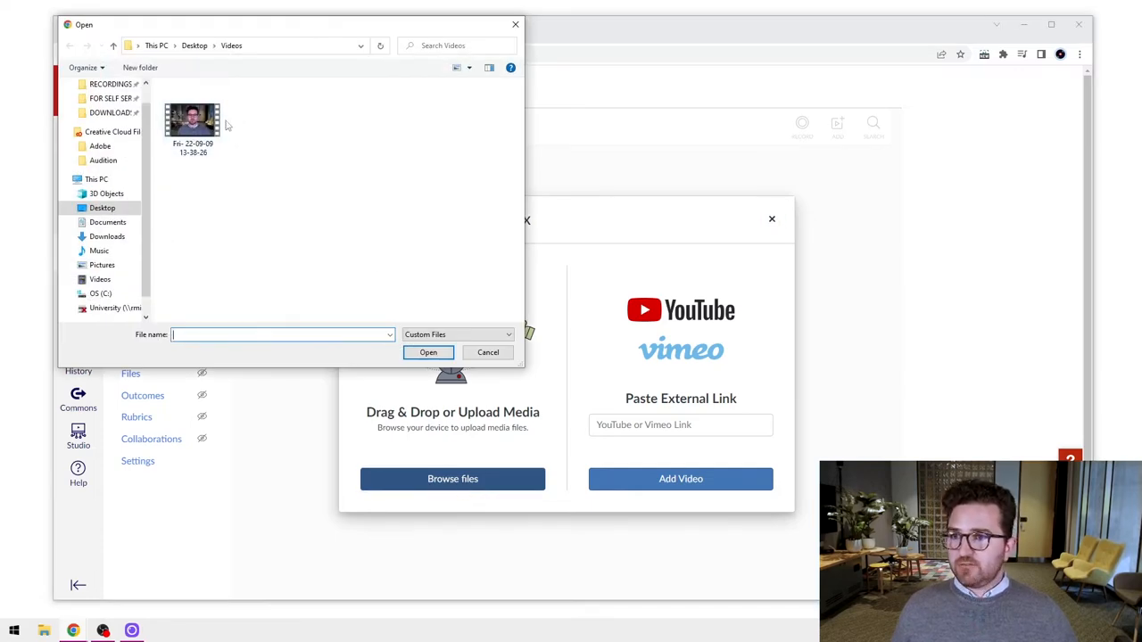
pyautogui.click(193, 118)
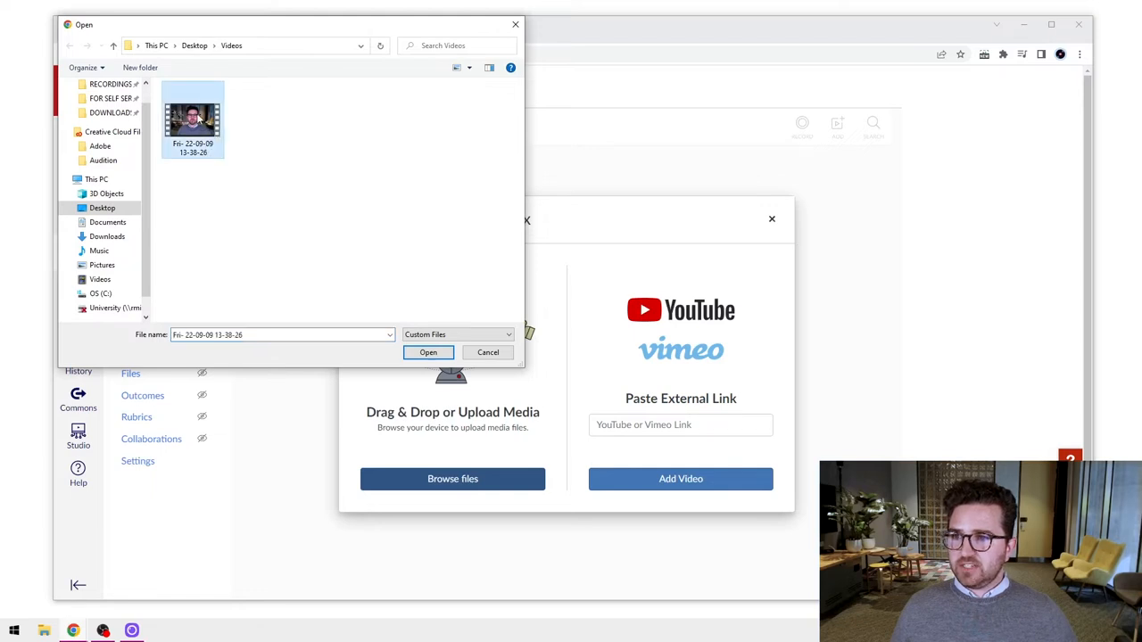
pyautogui.moveTo(200, 121)
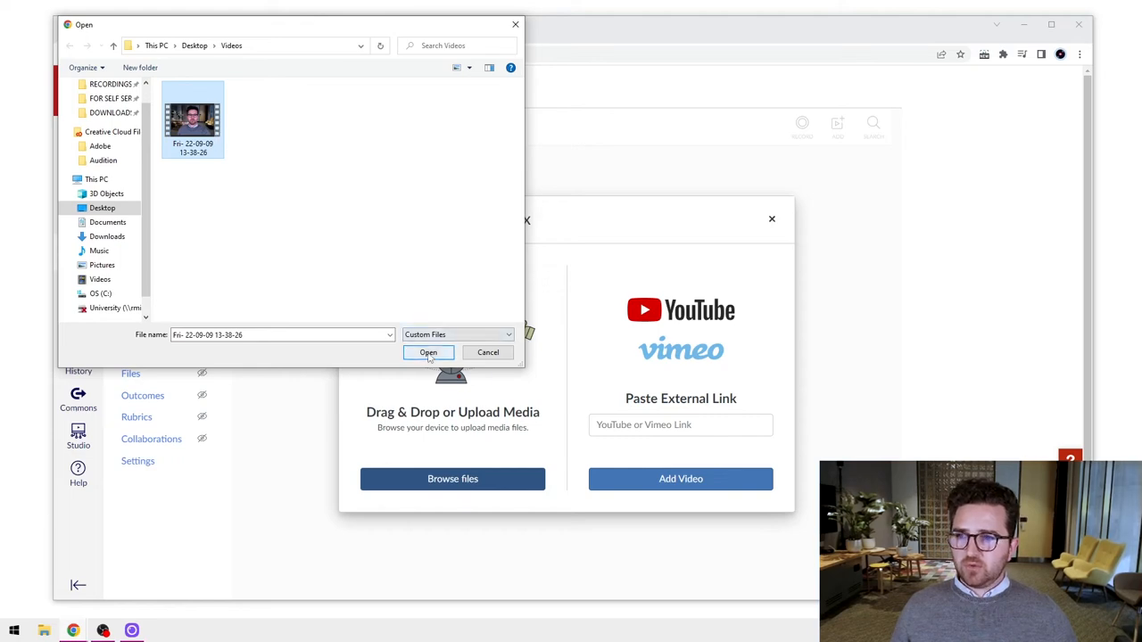
pyautogui.click(428, 351)
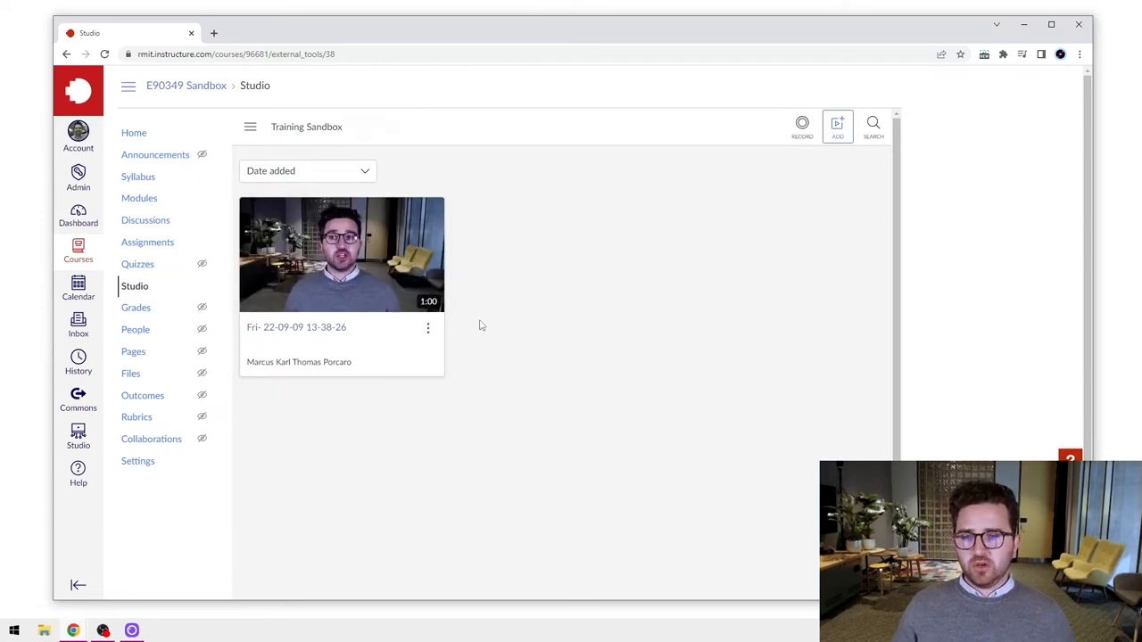
pyautogui.moveTo(409, 268)
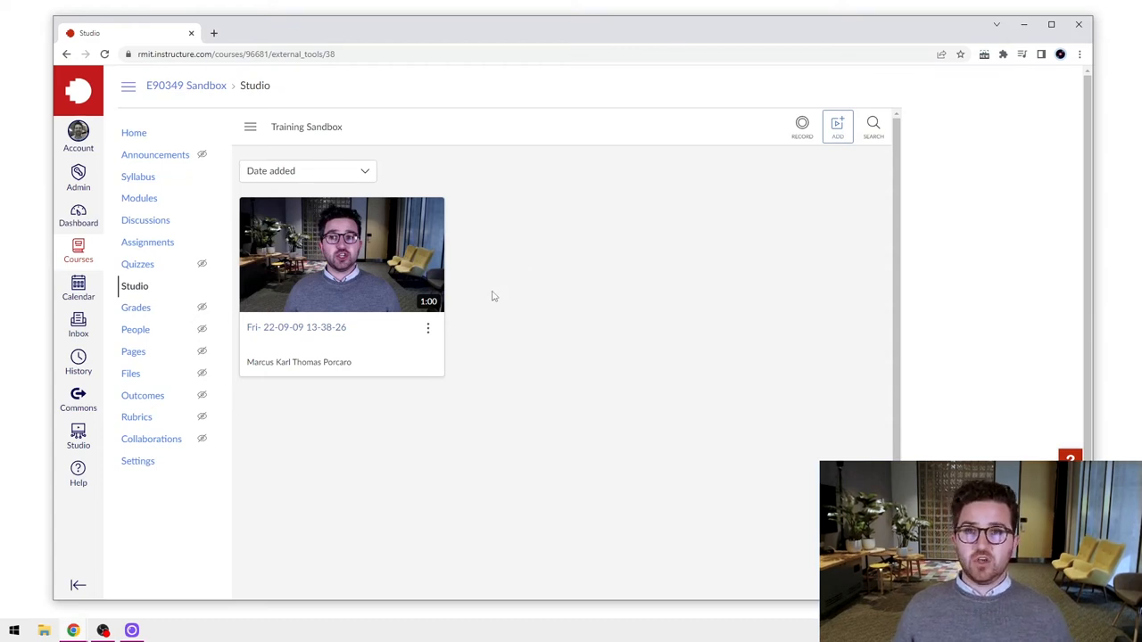
pyautogui.moveTo(481, 290)
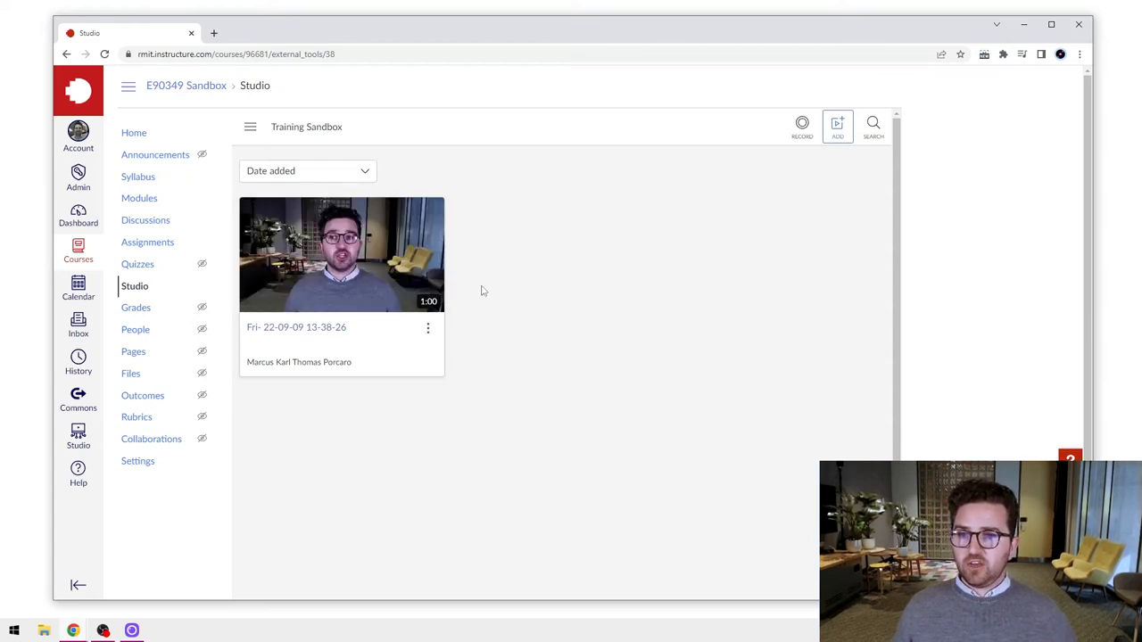
pyautogui.moveTo(514, 336)
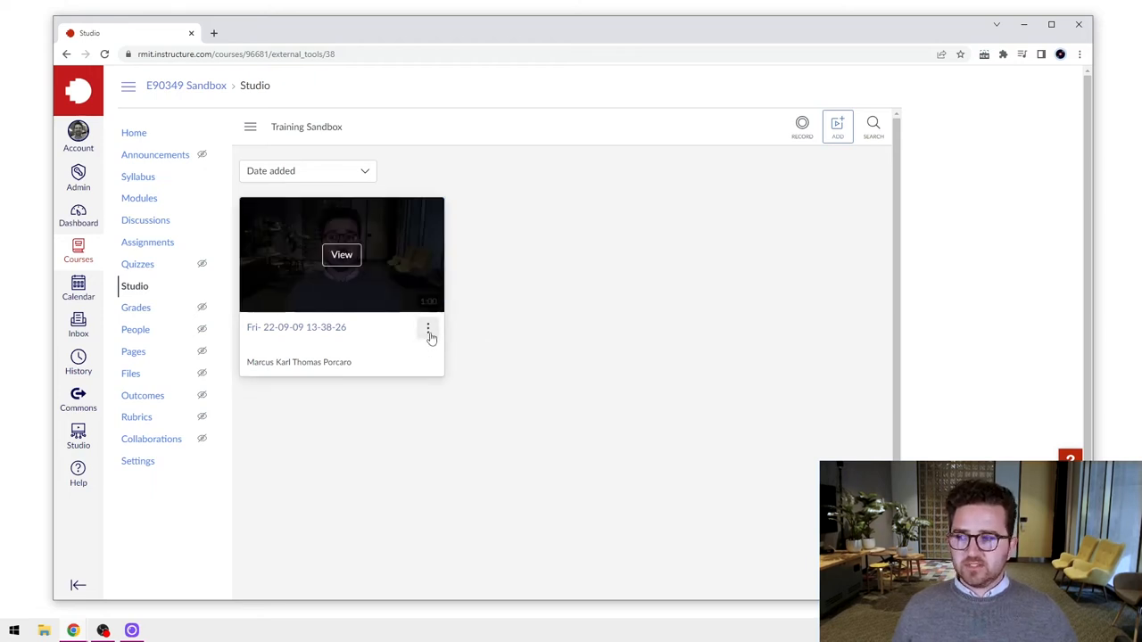
# Replace the uploaded video's thumbnail with the red Canvas Studio image file from the computer
pyautogui.click(428, 328)
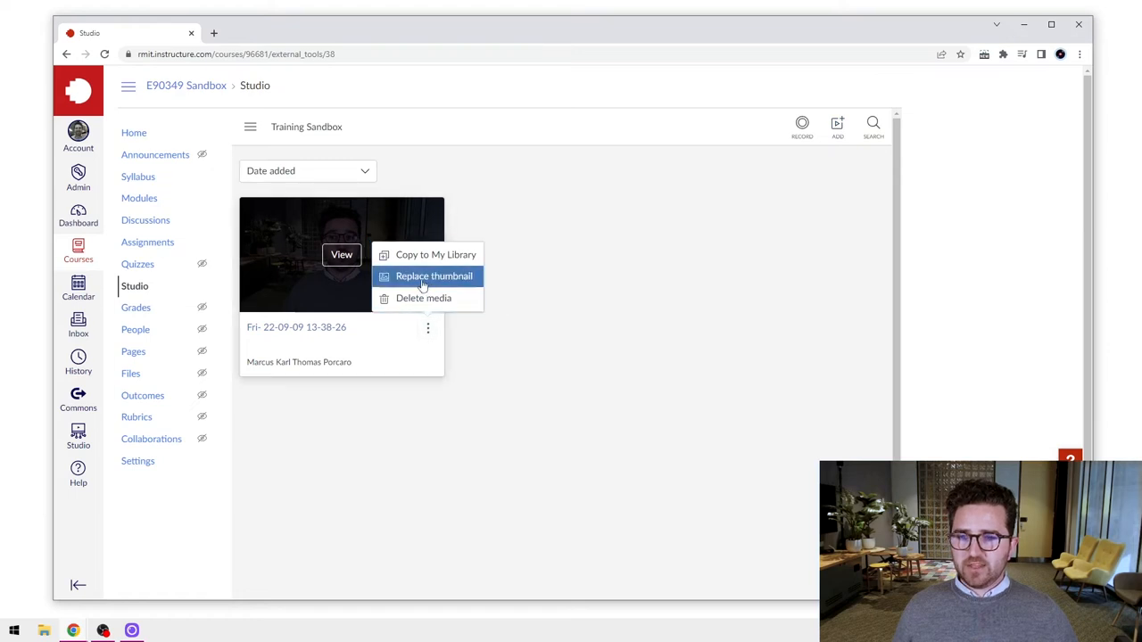
pyautogui.moveTo(428, 285)
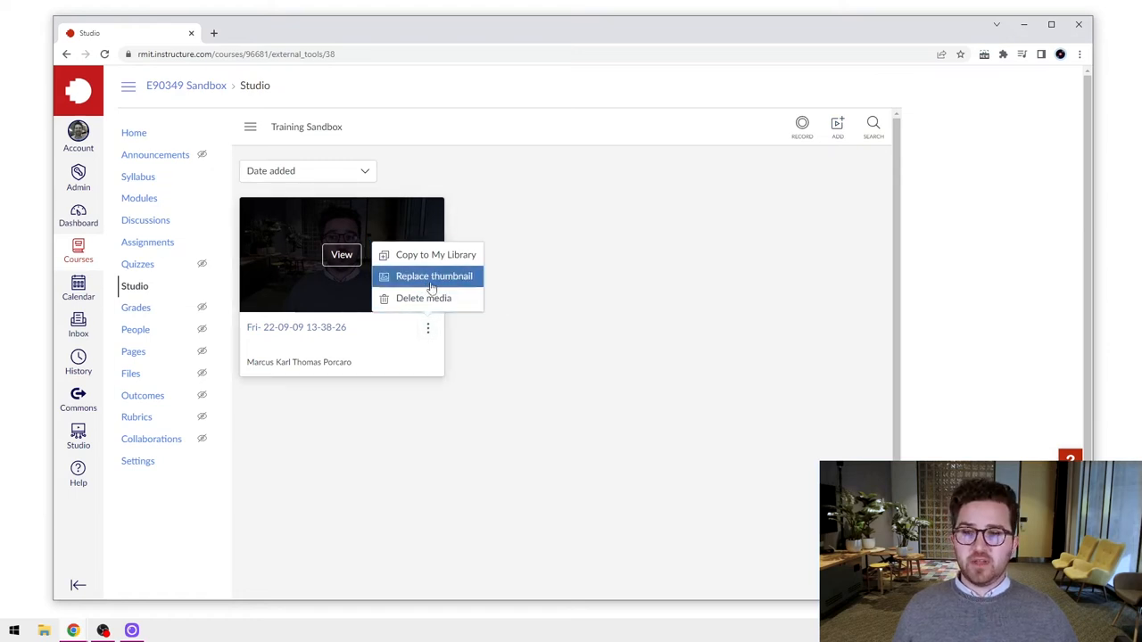
pyautogui.click(433, 275)
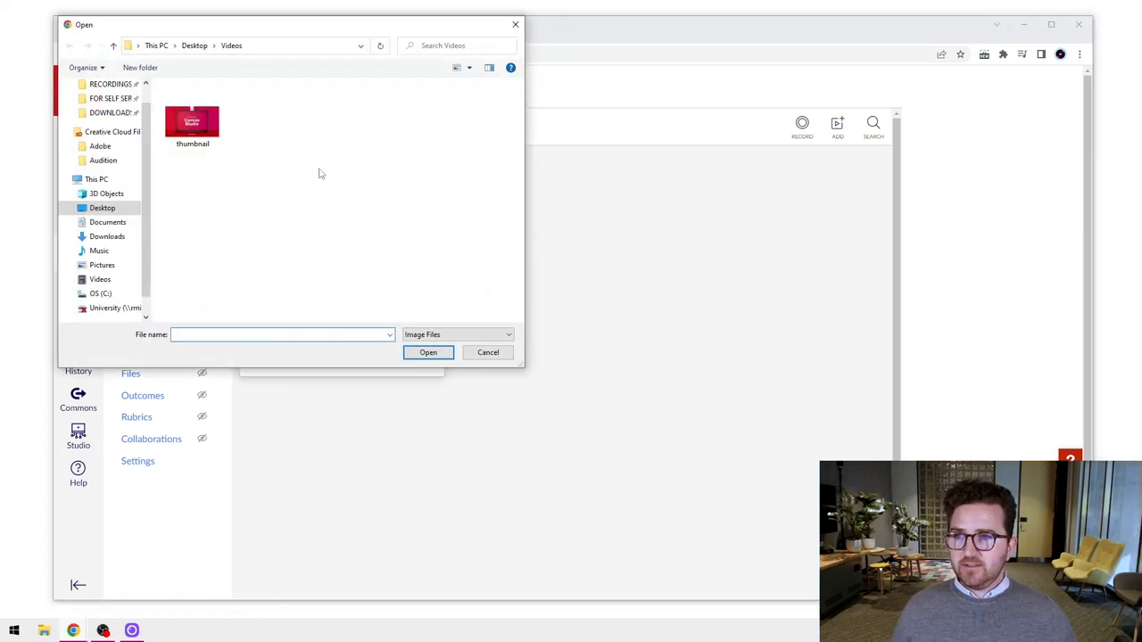
pyautogui.click(192, 116)
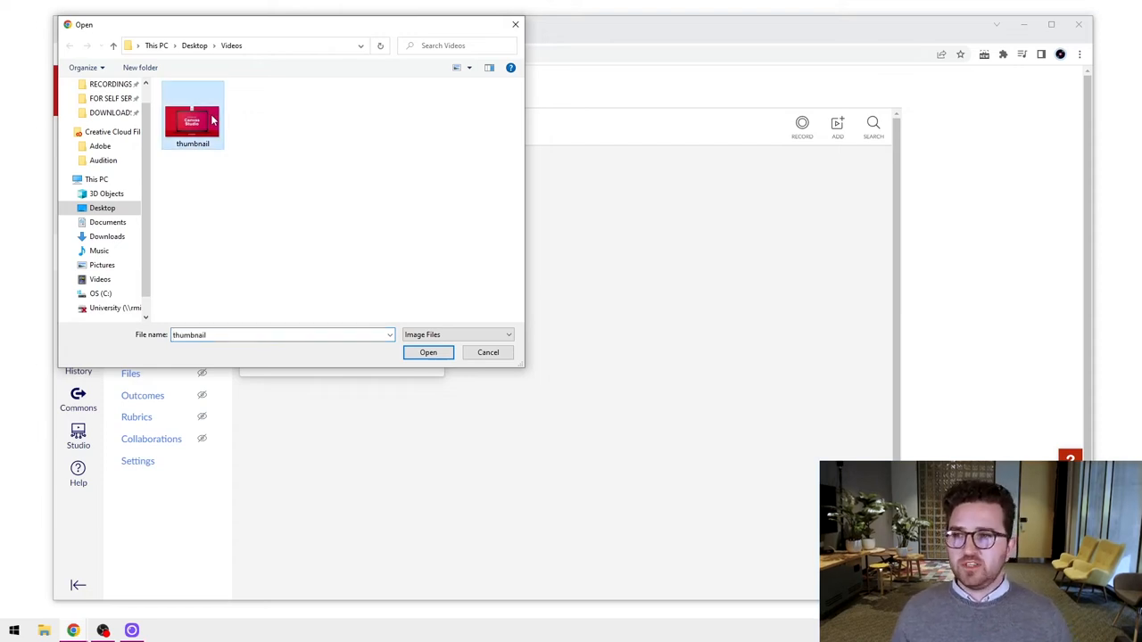
pyautogui.moveTo(221, 123)
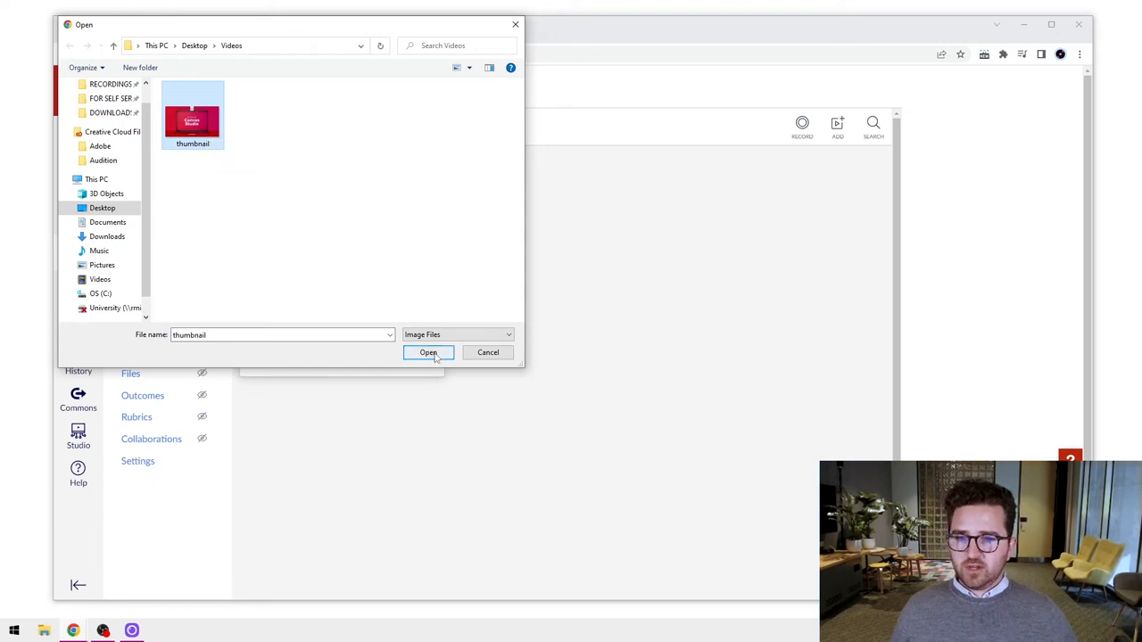
pyautogui.click(428, 353)
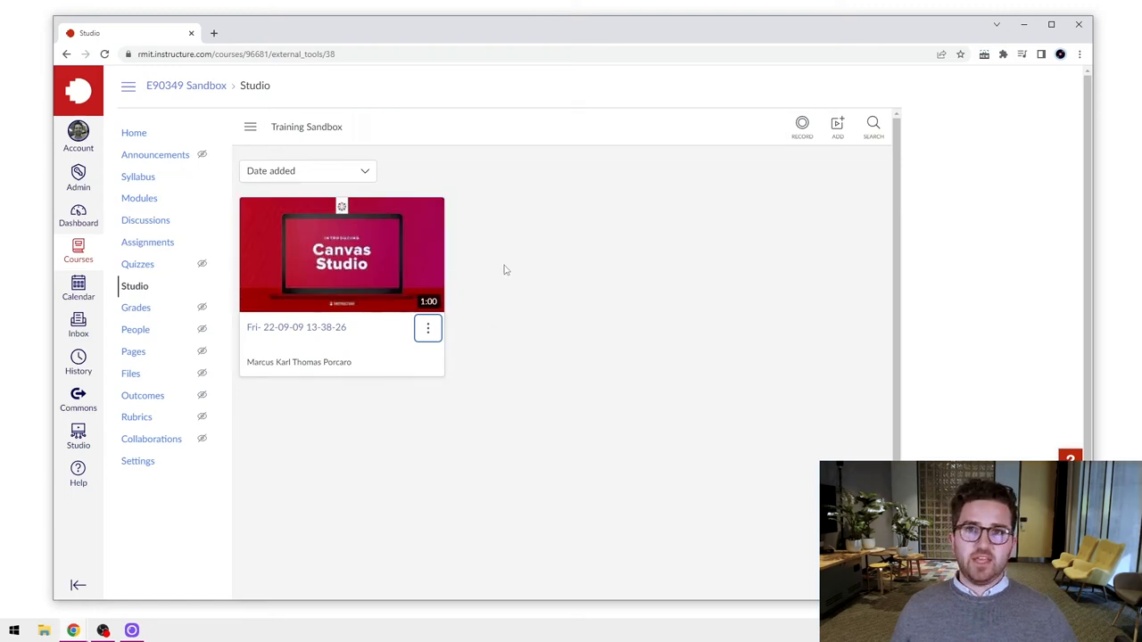
pyautogui.moveTo(521, 281)
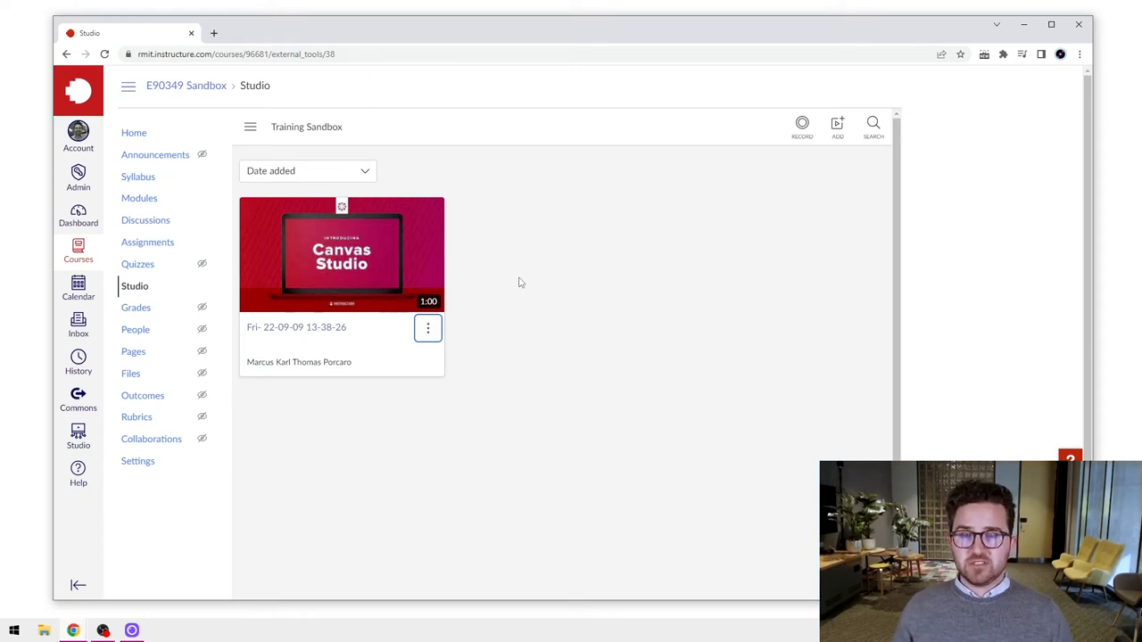
pyautogui.moveTo(546, 273)
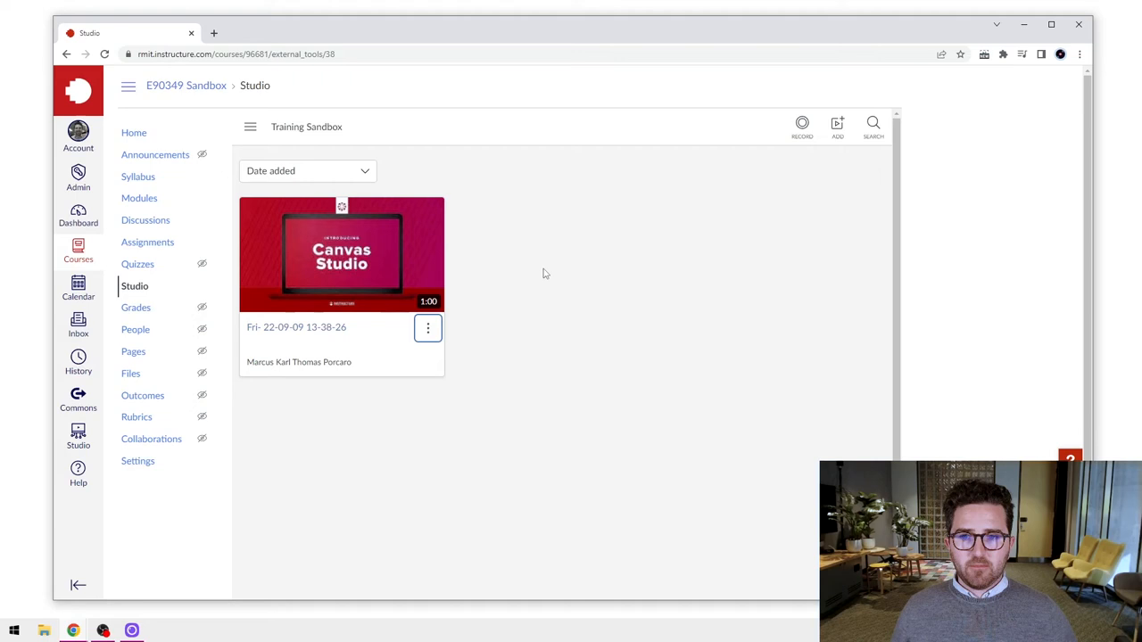
pyautogui.moveTo(720, 222)
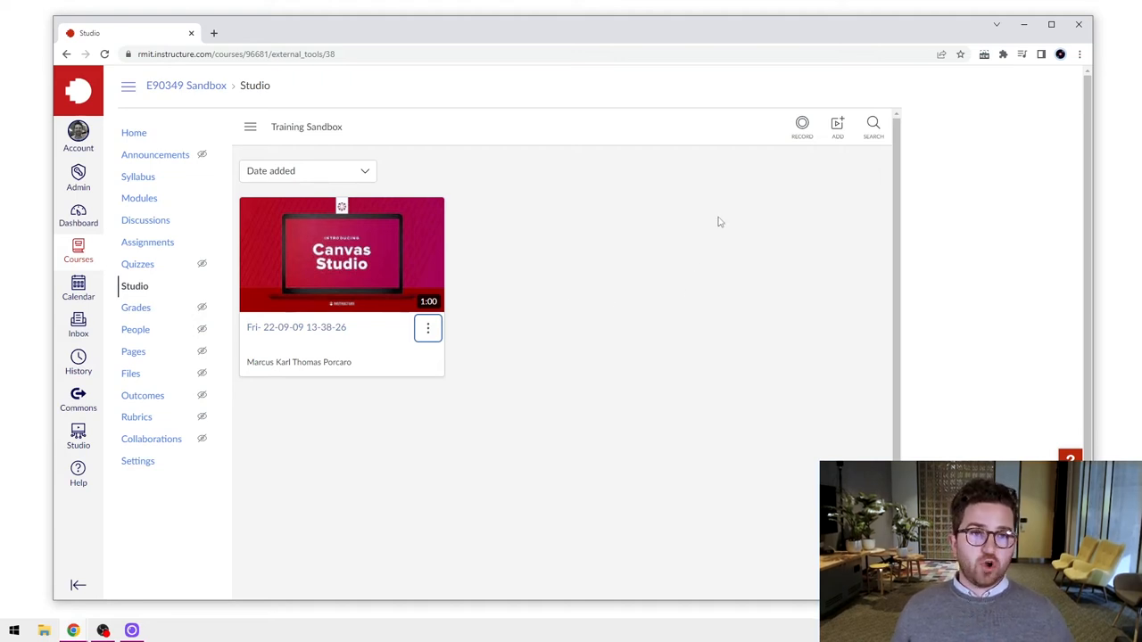
pyautogui.moveTo(836, 125)
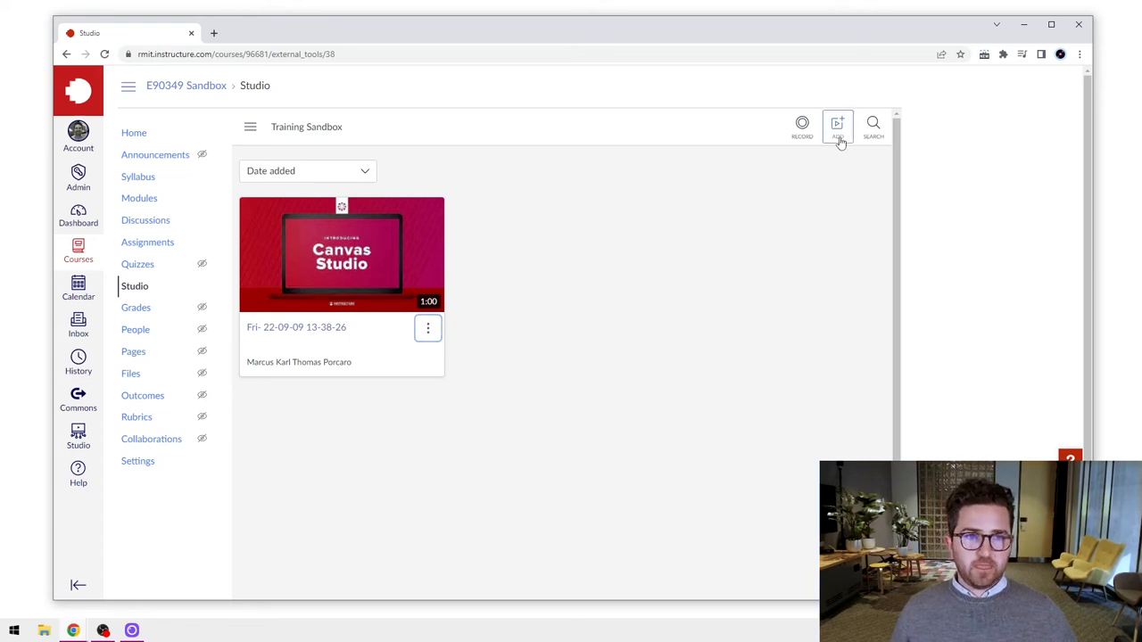
# Bring up the Add to Training Sandbox dialog for another video
pyautogui.click(837, 125)
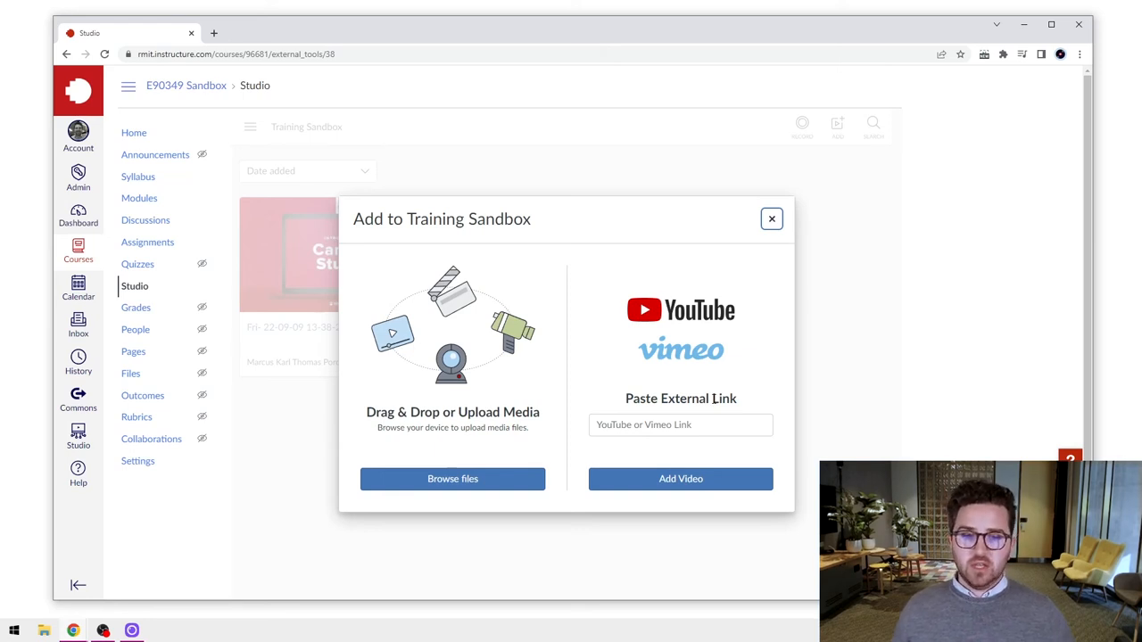
pyautogui.moveTo(581, 450)
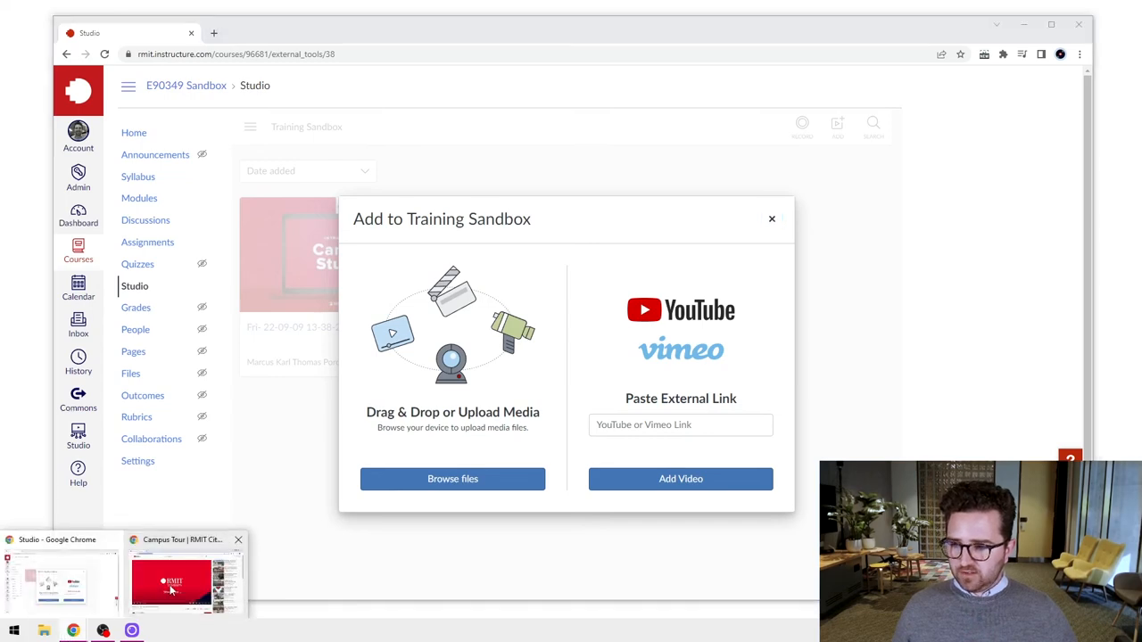
# Copy the RMIT campus tour video's URL from the YouTube window's address bar
pyautogui.click(171, 585)
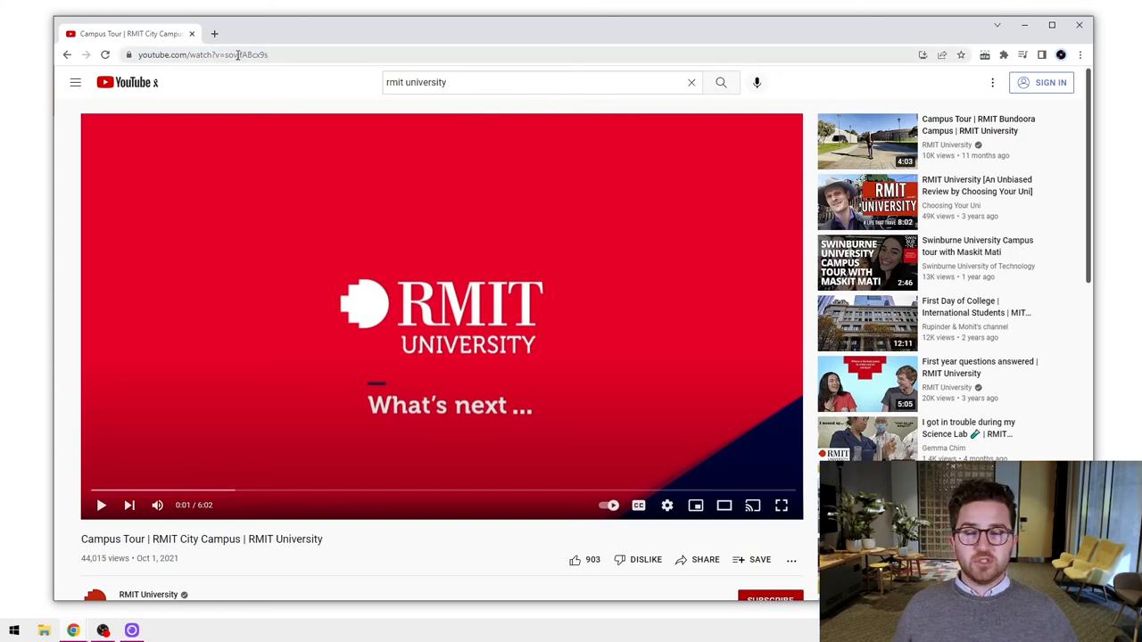
pyautogui.click(203, 54)
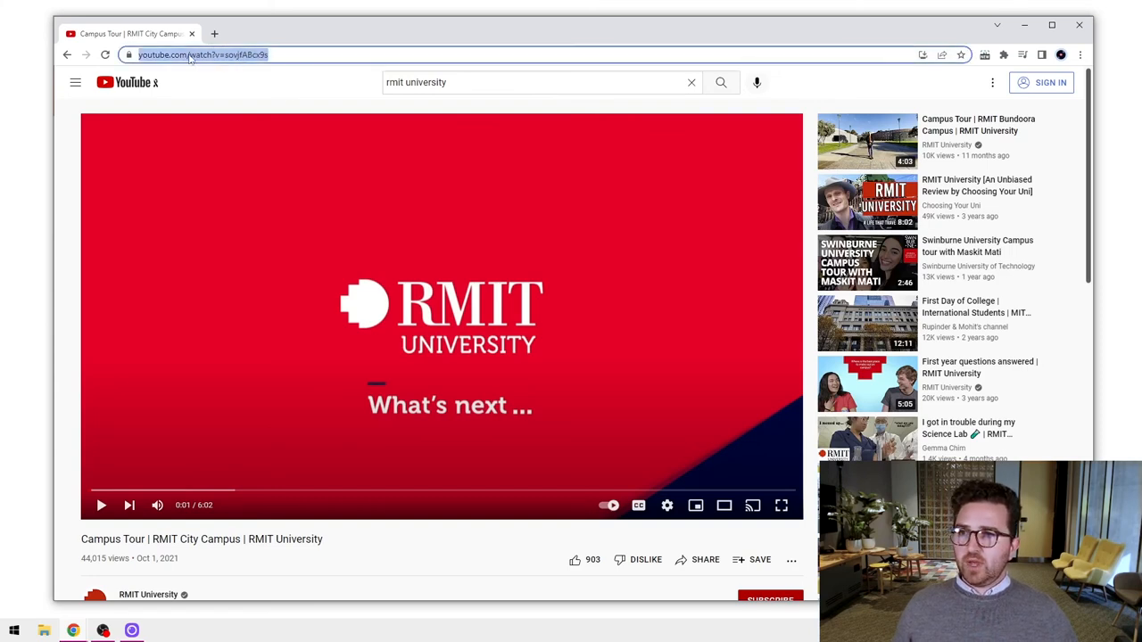
pyautogui.rightClick(204, 53)
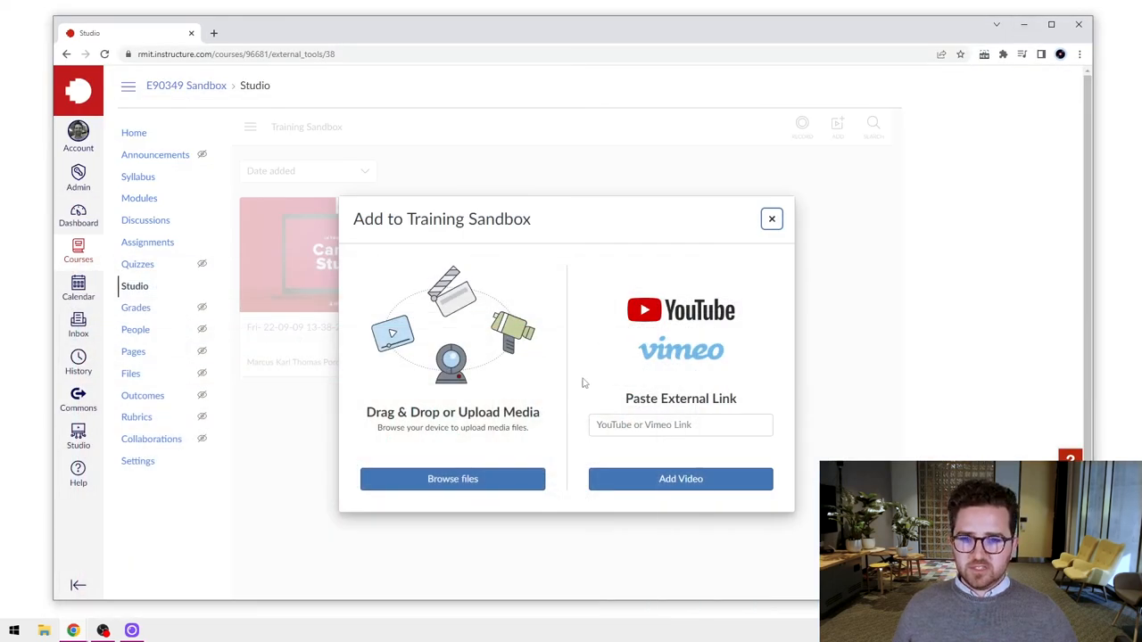
# Paste the YouTube URL into the link field and add the campus tour video to the collection
pyautogui.rightClick(681, 425)
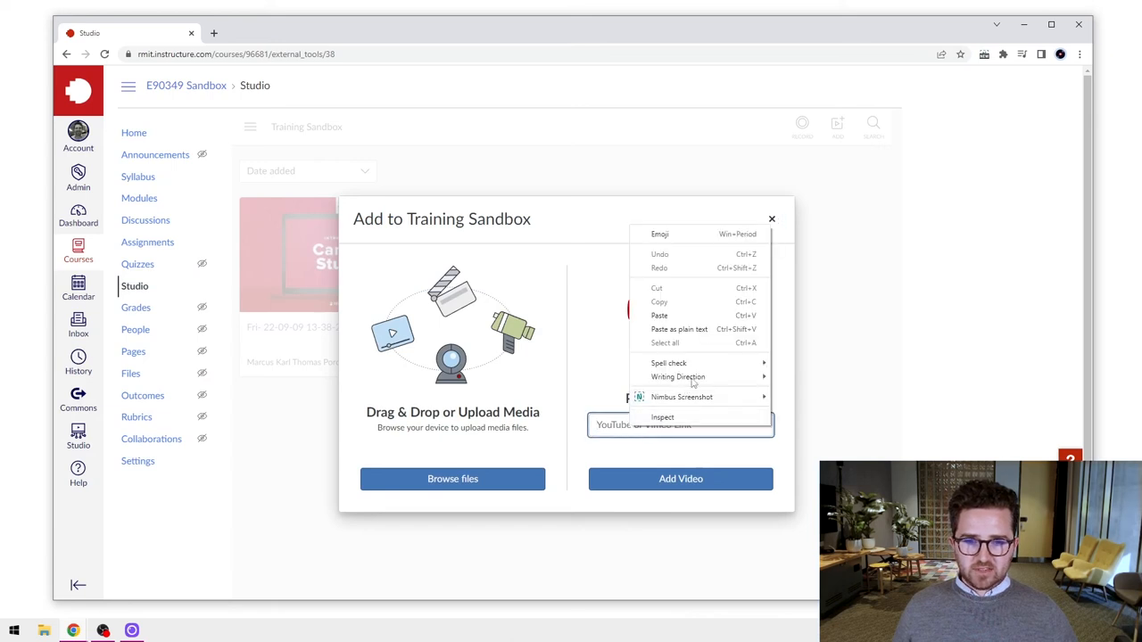
pyautogui.click(660, 314)
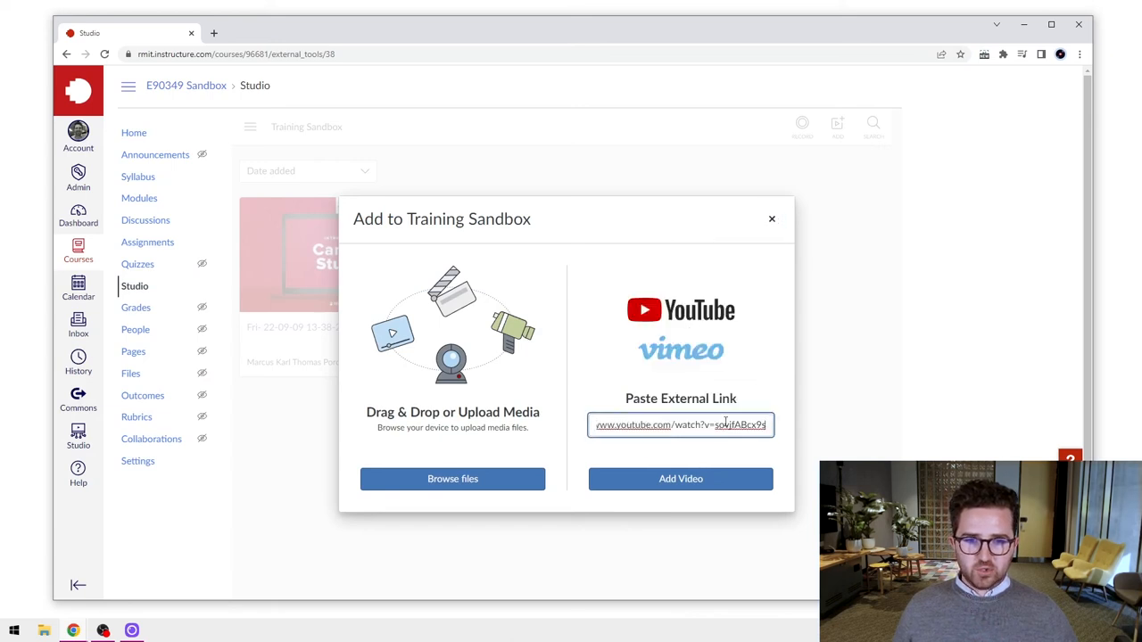
pyautogui.moveTo(681, 478)
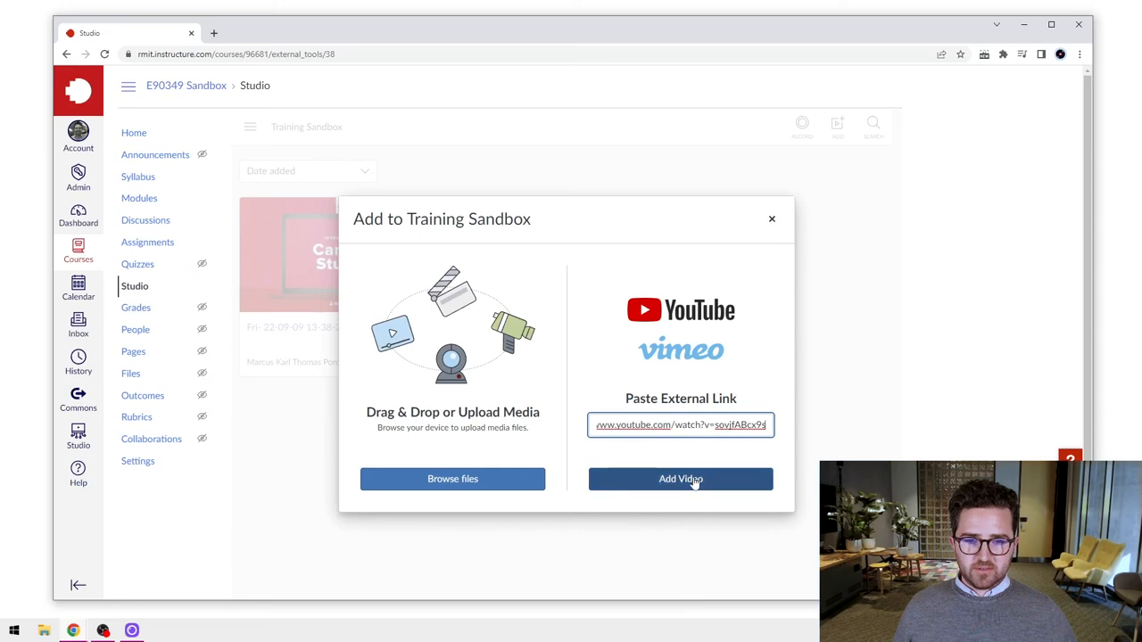
pyautogui.click(680, 479)
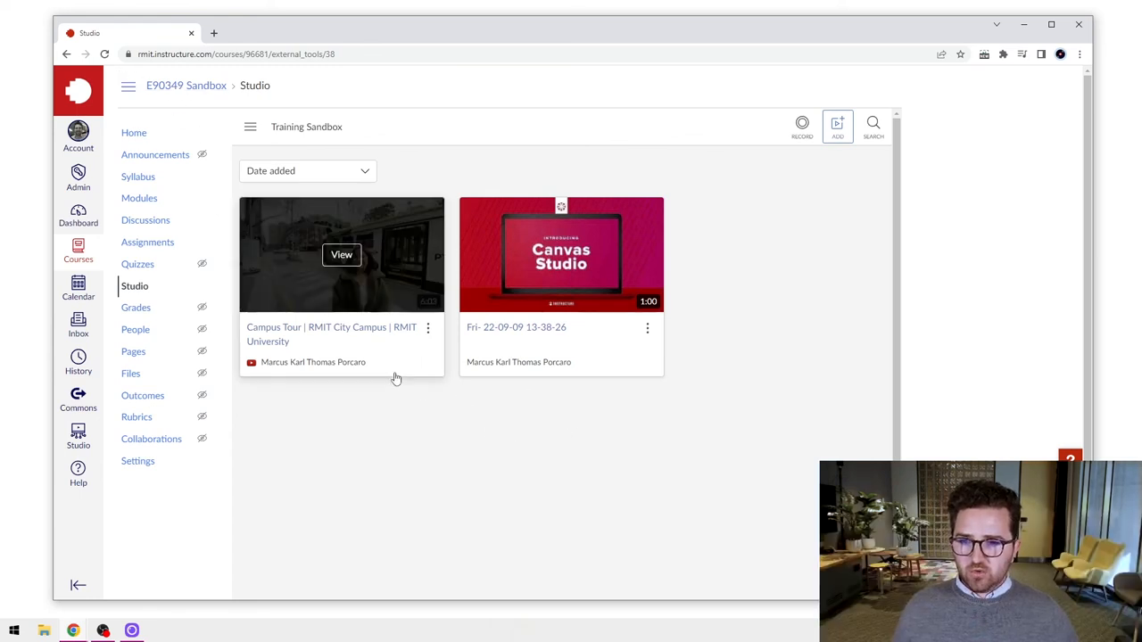
pyautogui.moveTo(361, 421)
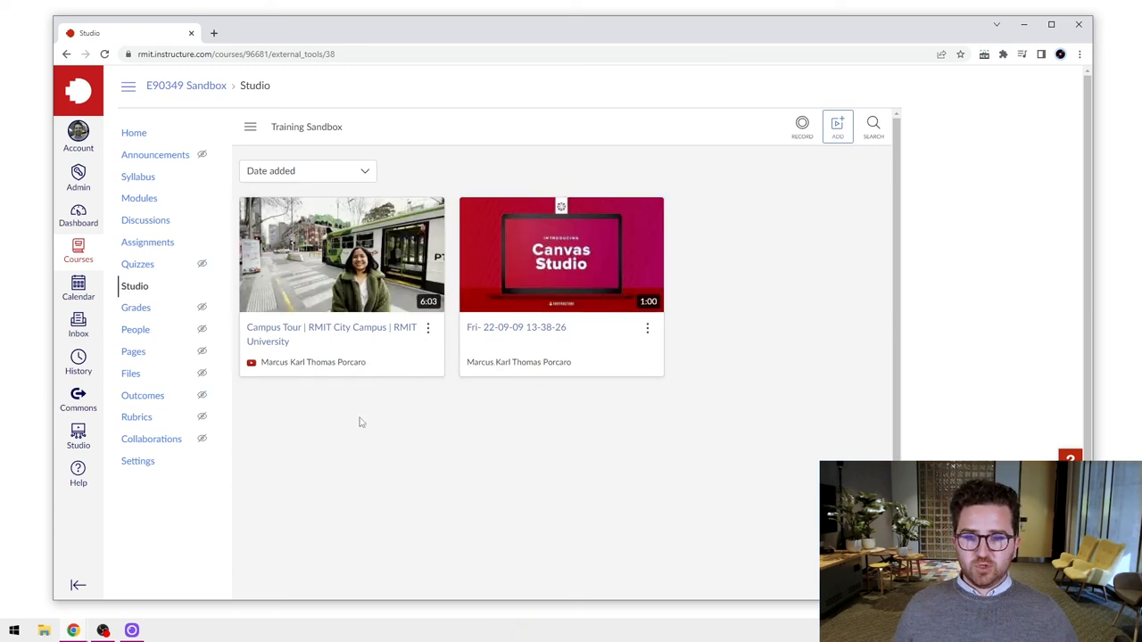
pyautogui.moveTo(561, 253)
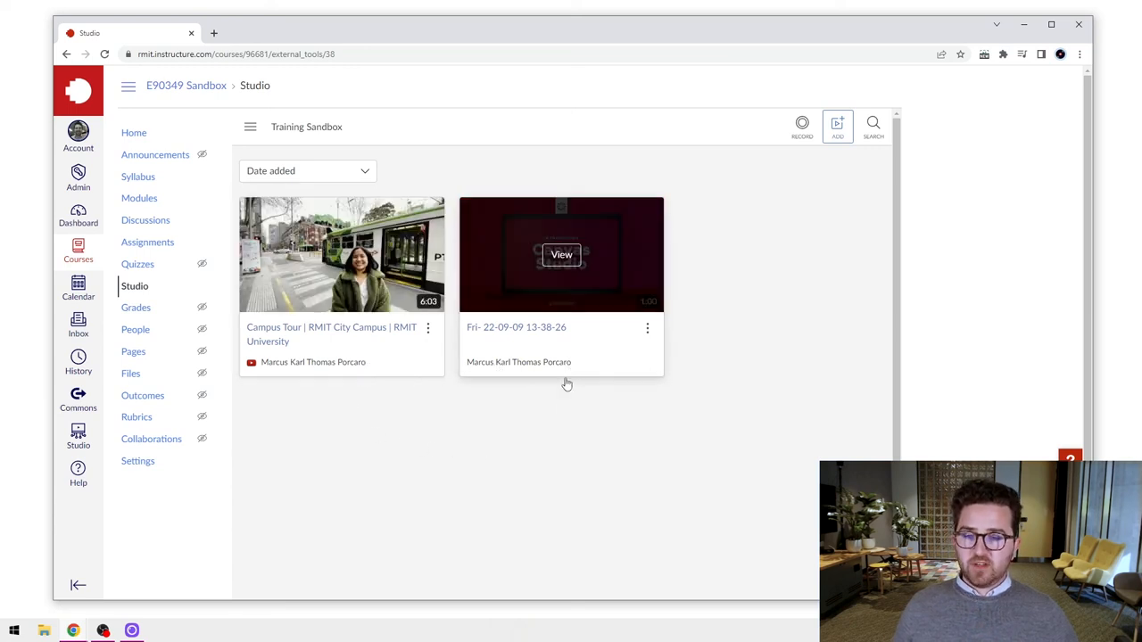
pyautogui.moveTo(568, 383)
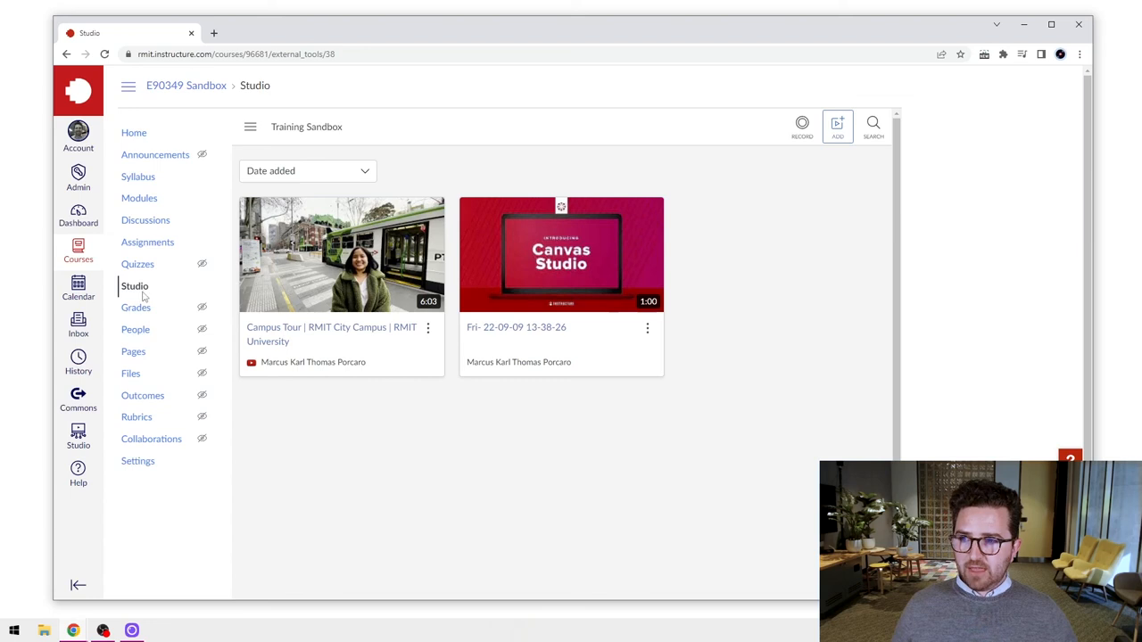